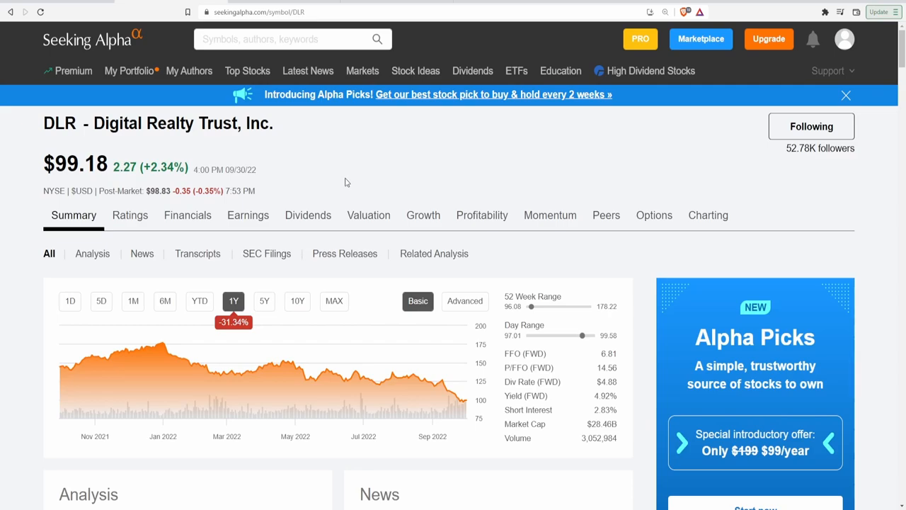
mouse_move(328, 276)
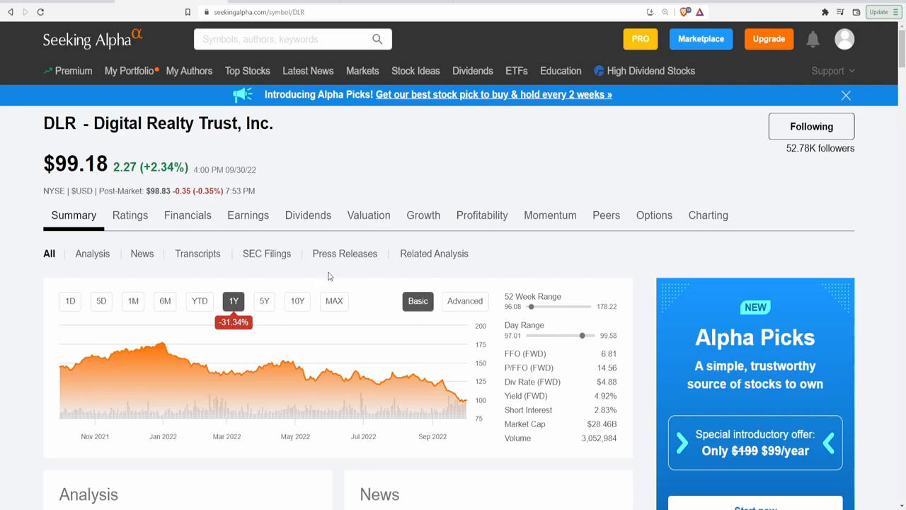
mouse_move(294, 286)
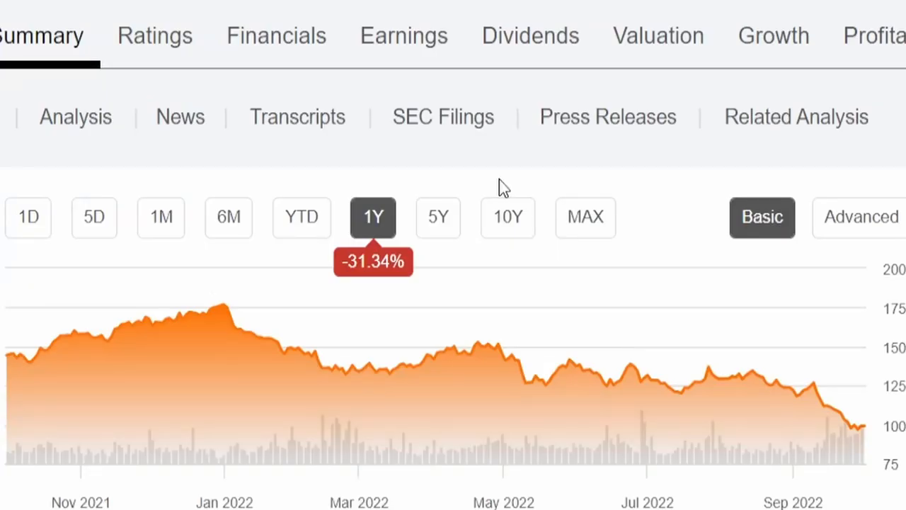
Step: View DLR's dividend scorecard with its $4.88 annual payout summary and last announced dividend
click(300, 216)
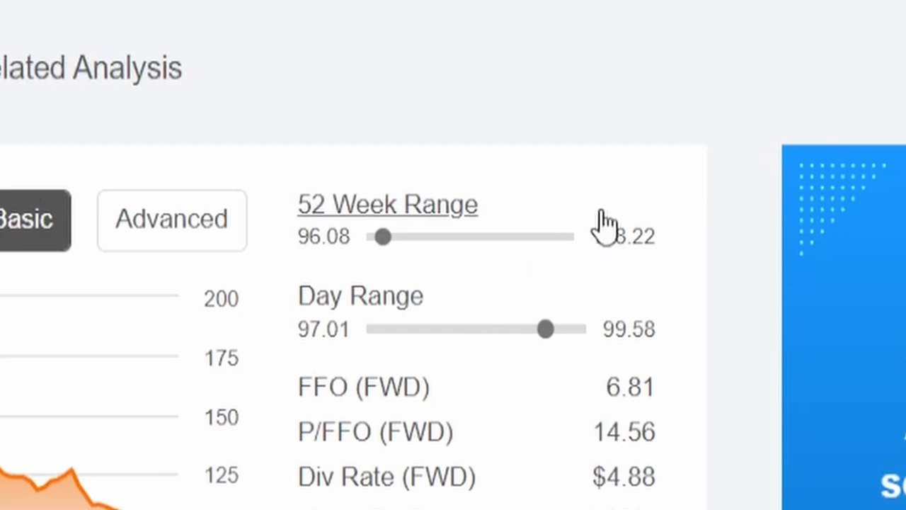
mouse_move(665, 187)
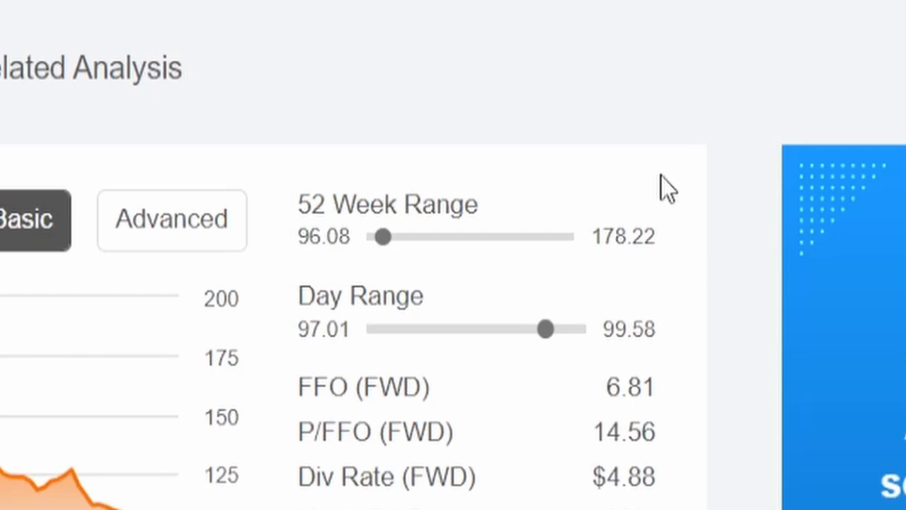
scroll(up, 3)
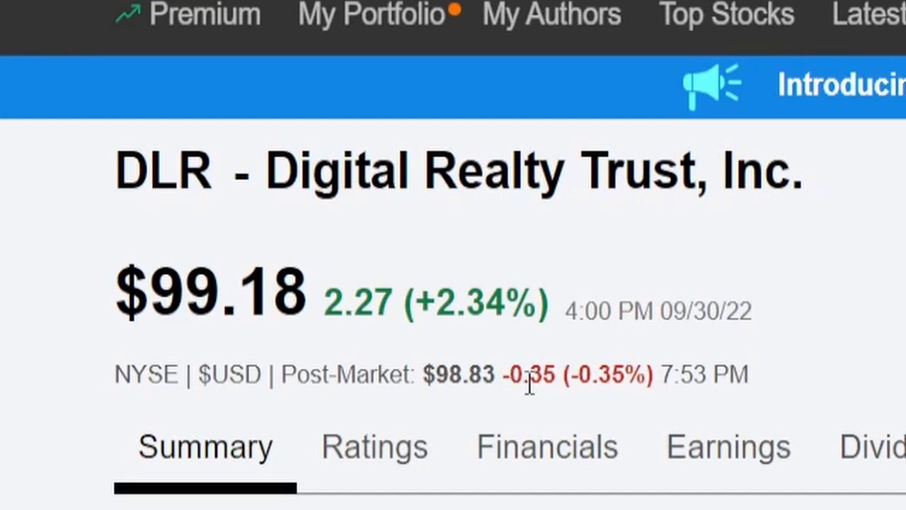
mouse_move(496, 446)
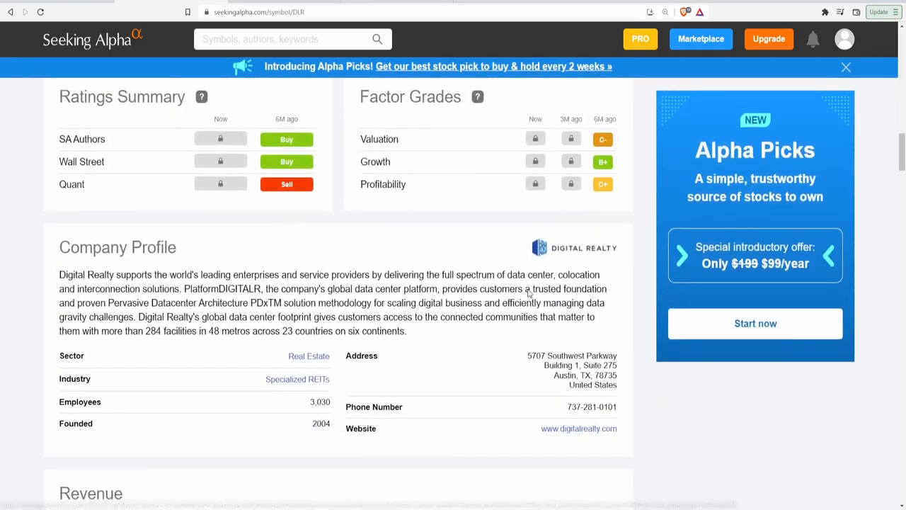
scroll(down, 3)
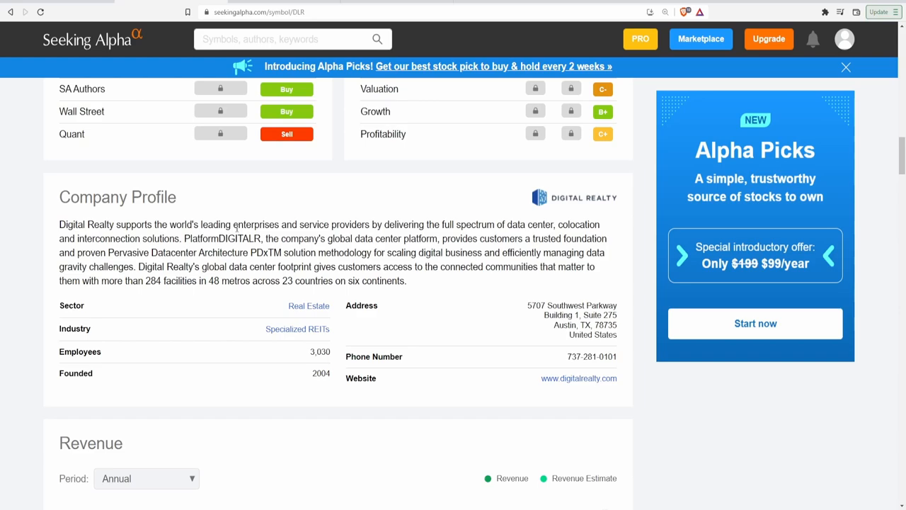
mouse_move(347, 248)
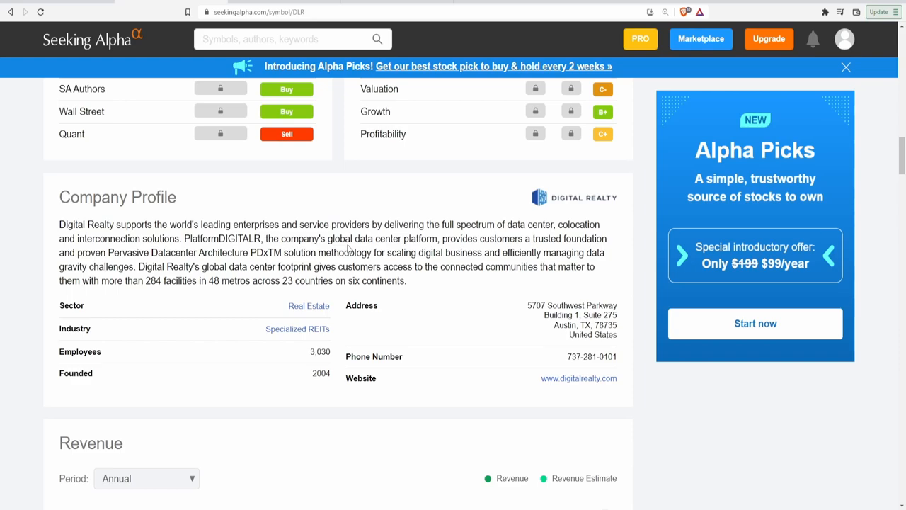
mouse_move(597, 267)
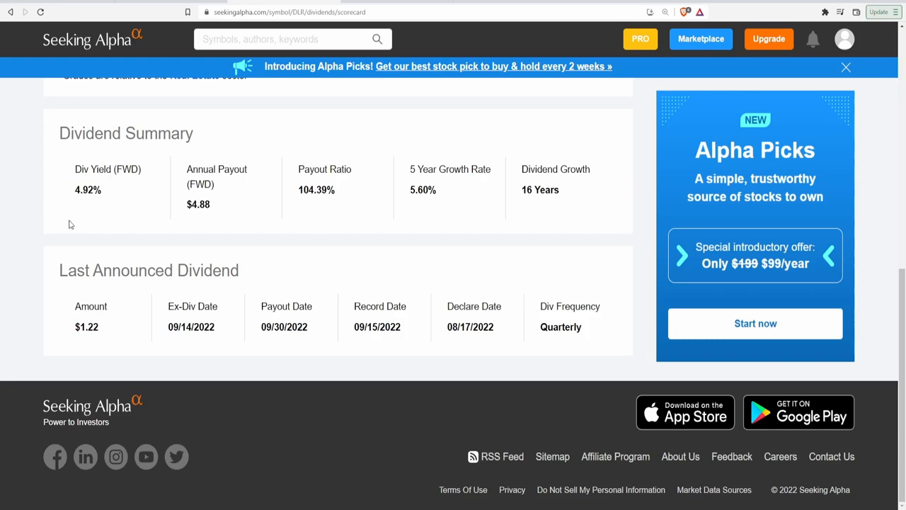
mouse_move(93, 352)
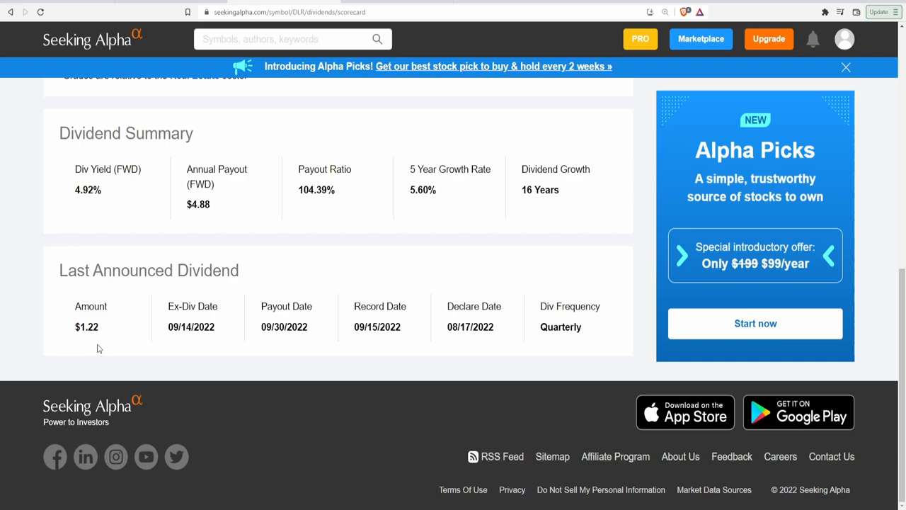
mouse_move(228, 224)
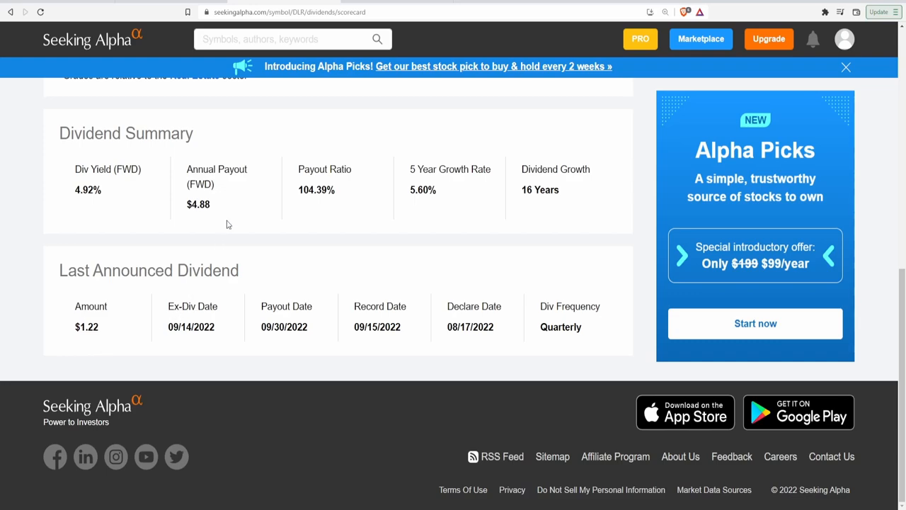
mouse_move(328, 213)
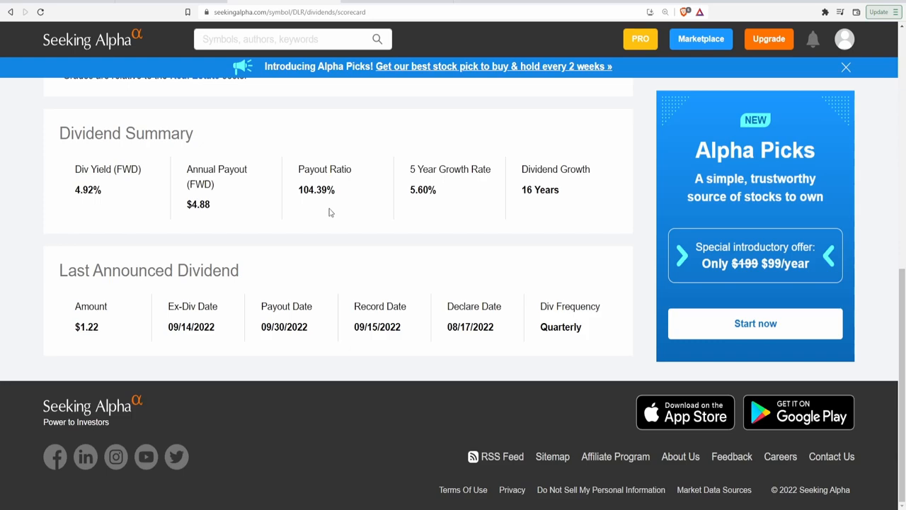
mouse_move(422, 209)
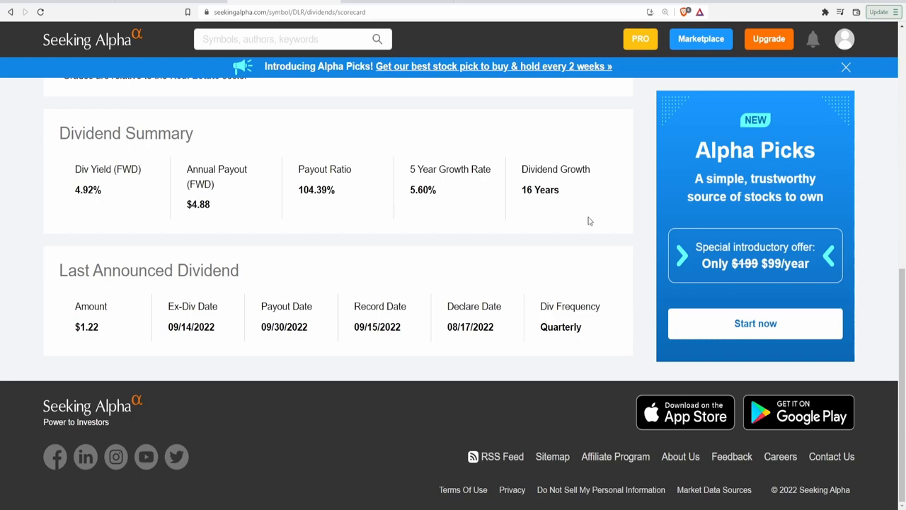
mouse_move(210, 346)
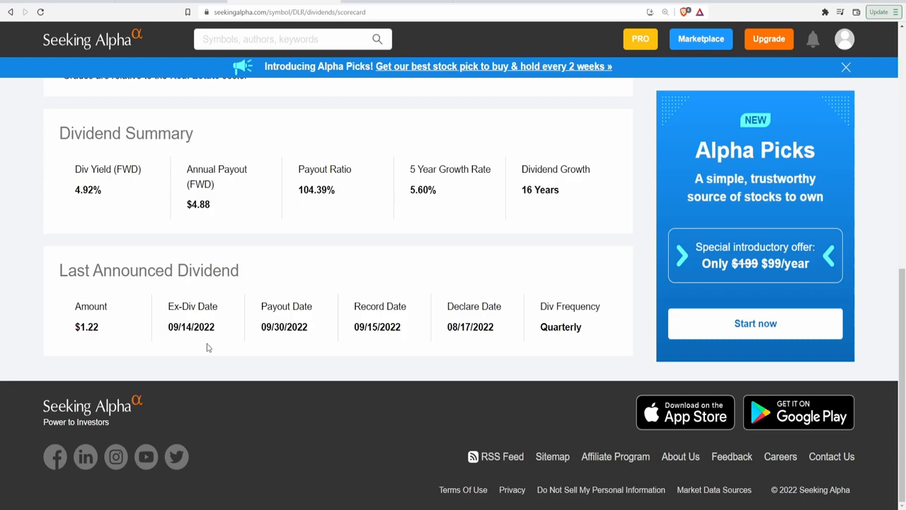
mouse_move(266, 340)
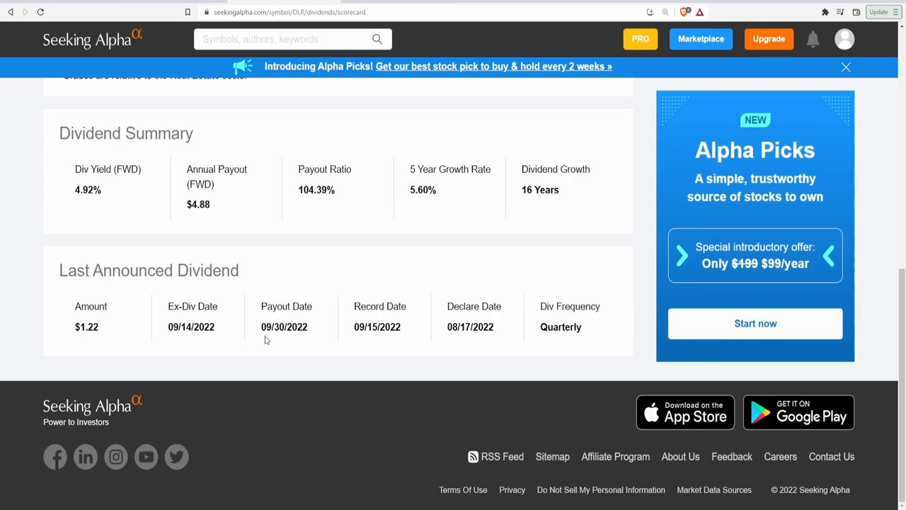
mouse_move(315, 340)
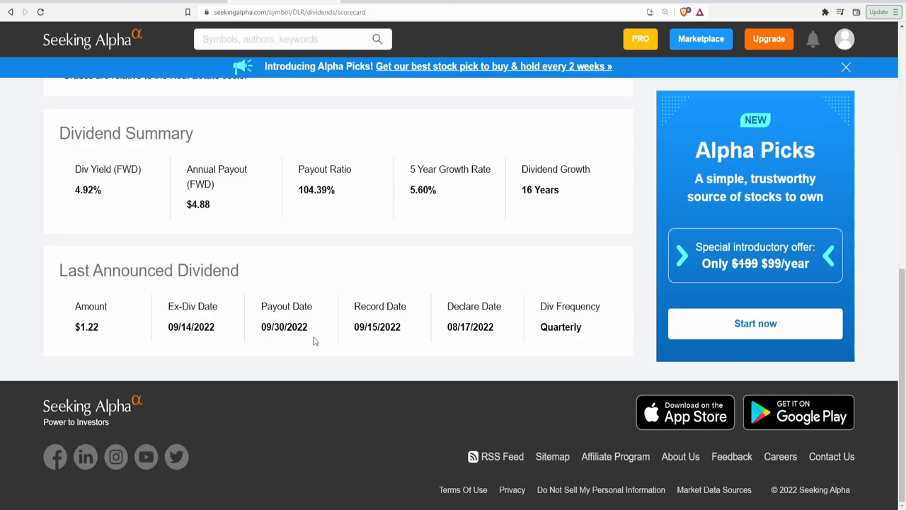
mouse_move(540, 257)
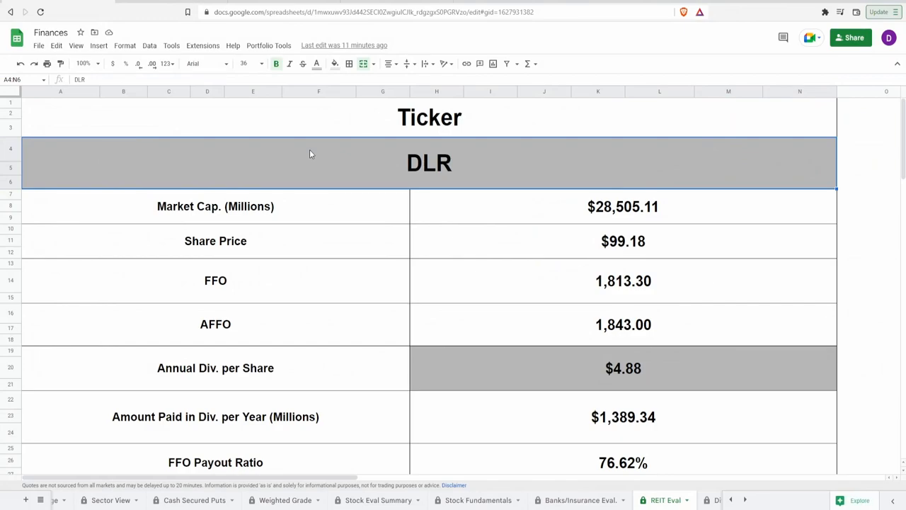
Step: Review the GOOGLEFINANCE formulas for DLR's market cap, share price, AFFO and annual dividend
click(623, 207)
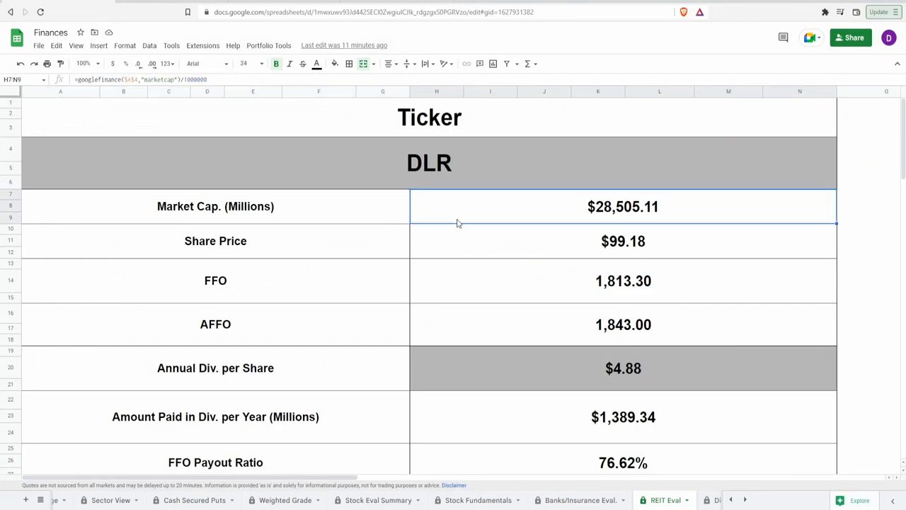
mouse_move(477, 234)
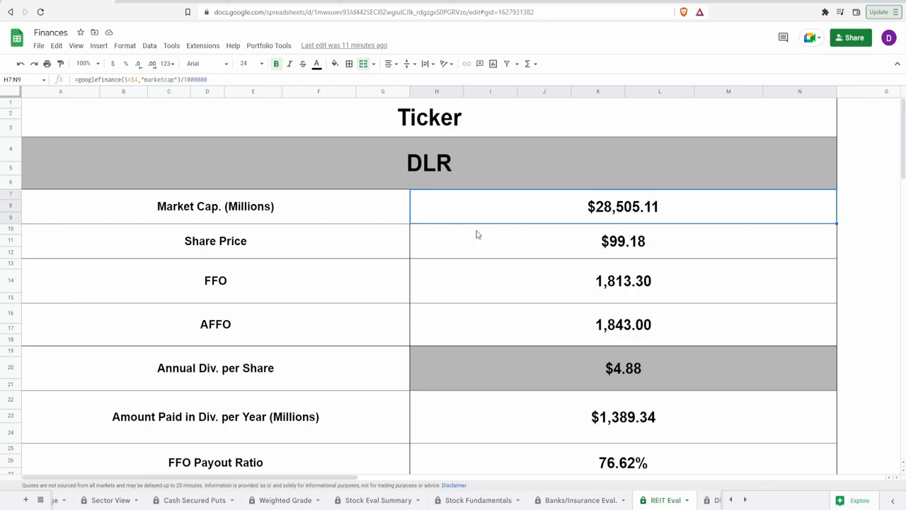
click(623, 241)
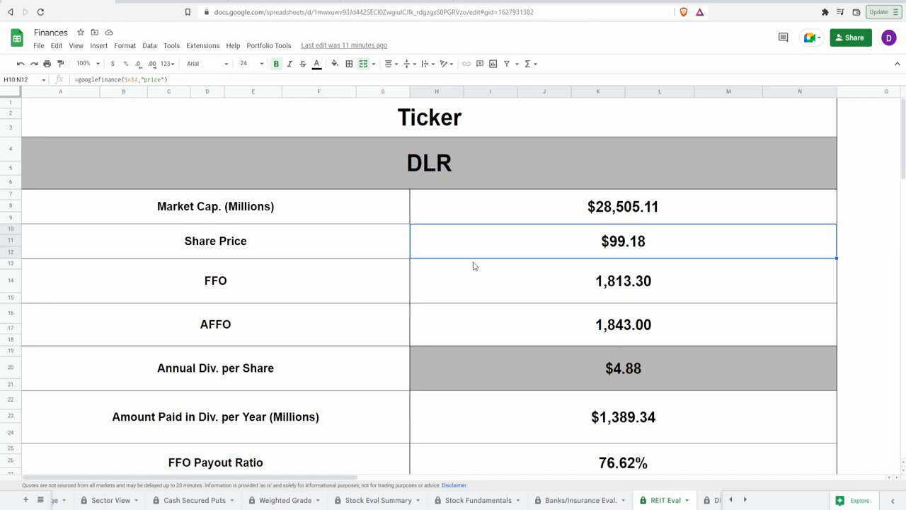
click(623, 280)
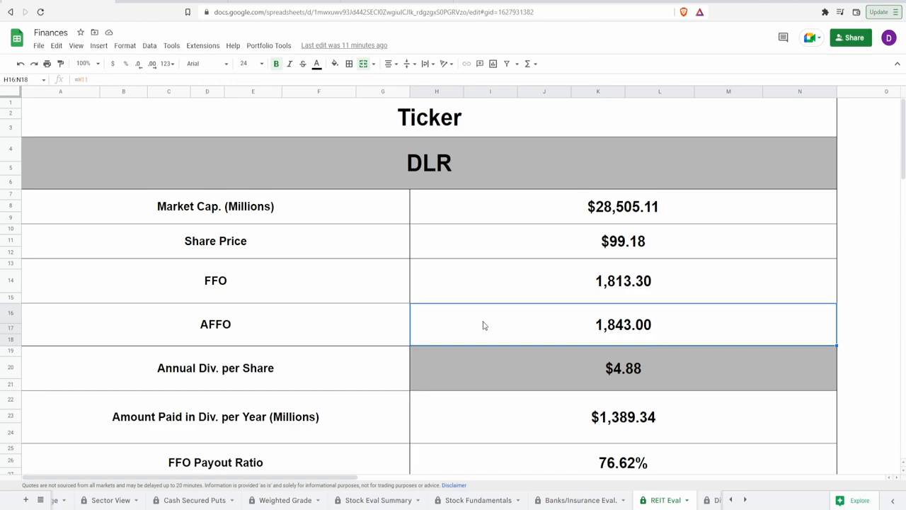
click(507, 366)
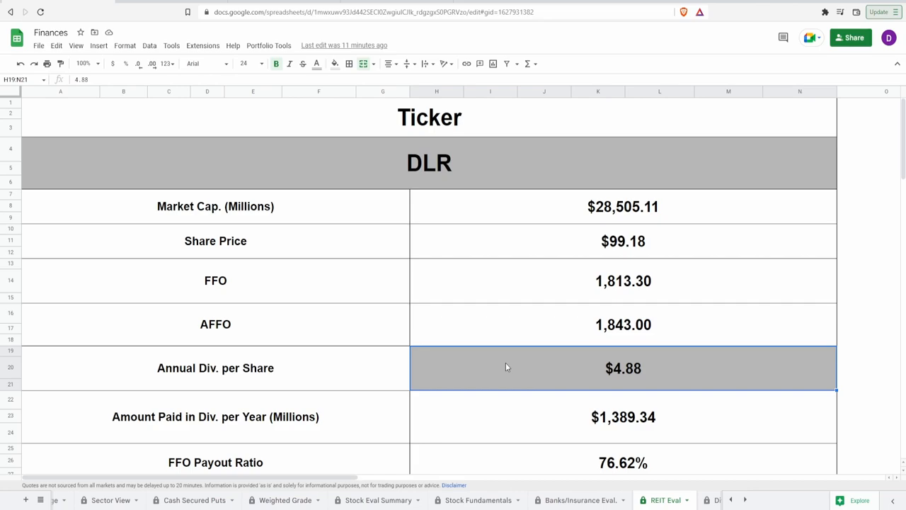
click(623, 417)
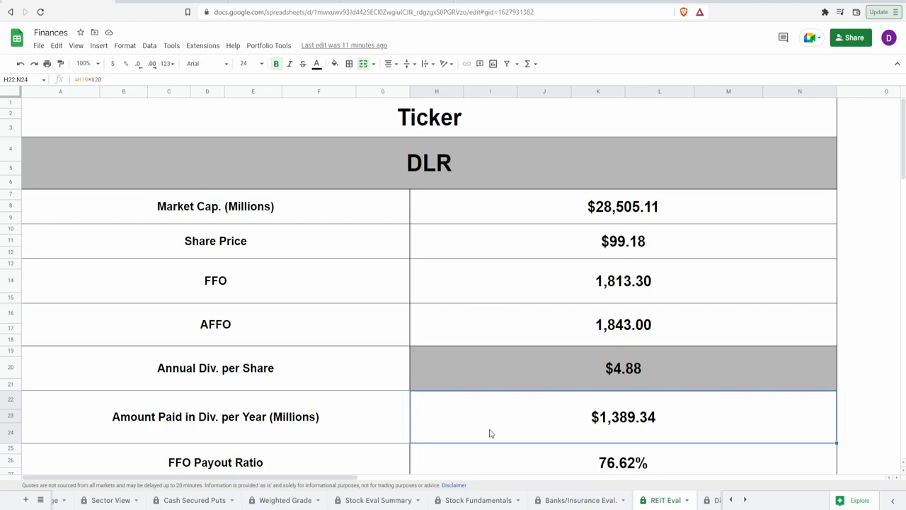
Step: Review the FFO and AFFO payout ratio formulas (76.62% and 75.38%) and move to the charts
scroll(down, 3)
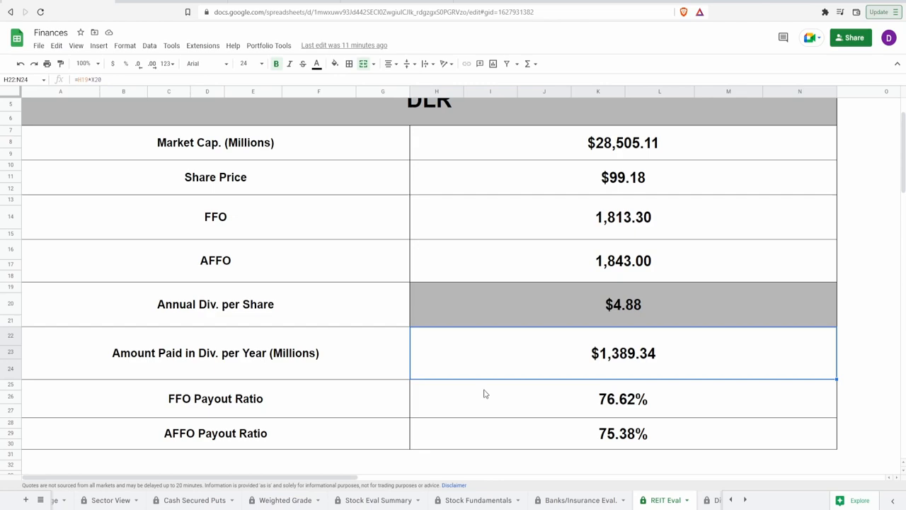
click(623, 399)
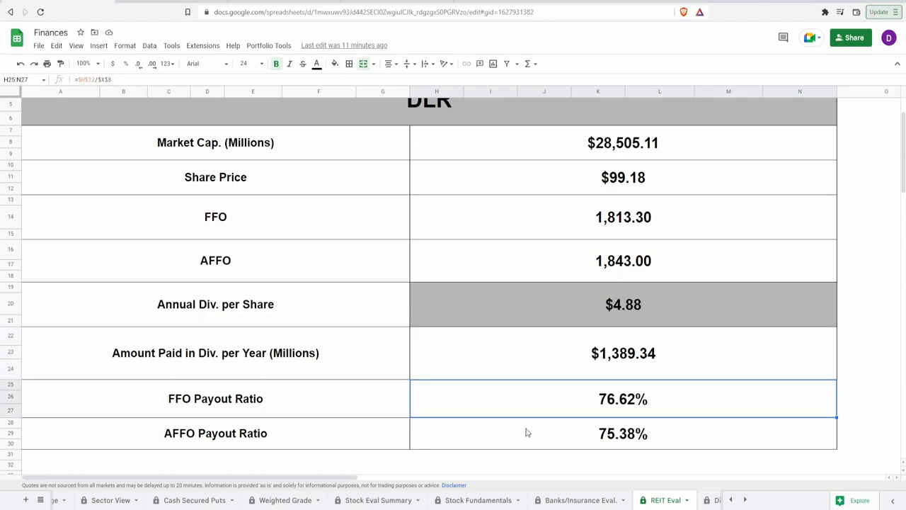
click(623, 433)
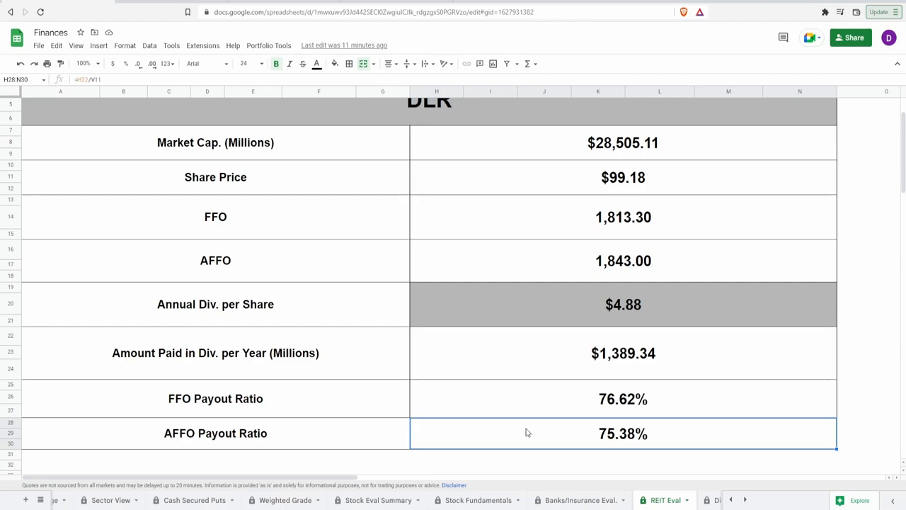
scroll(right, 3)
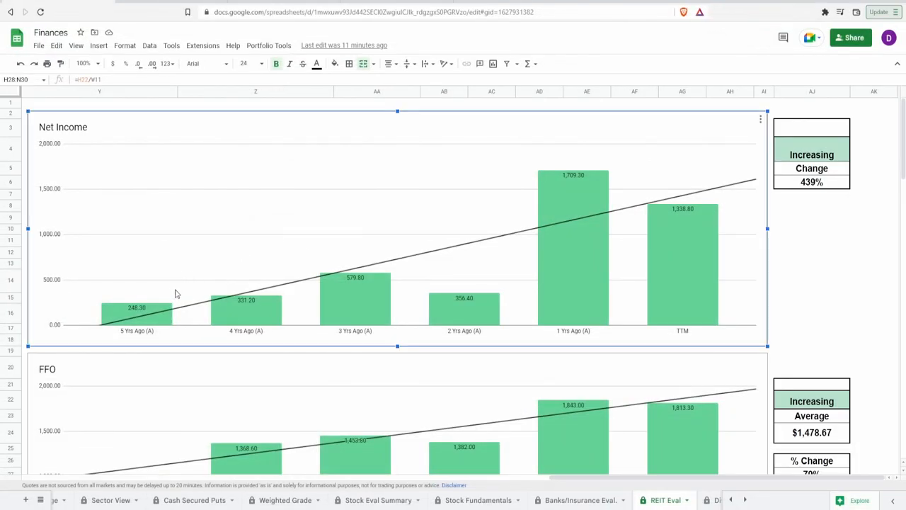
mouse_move(158, 318)
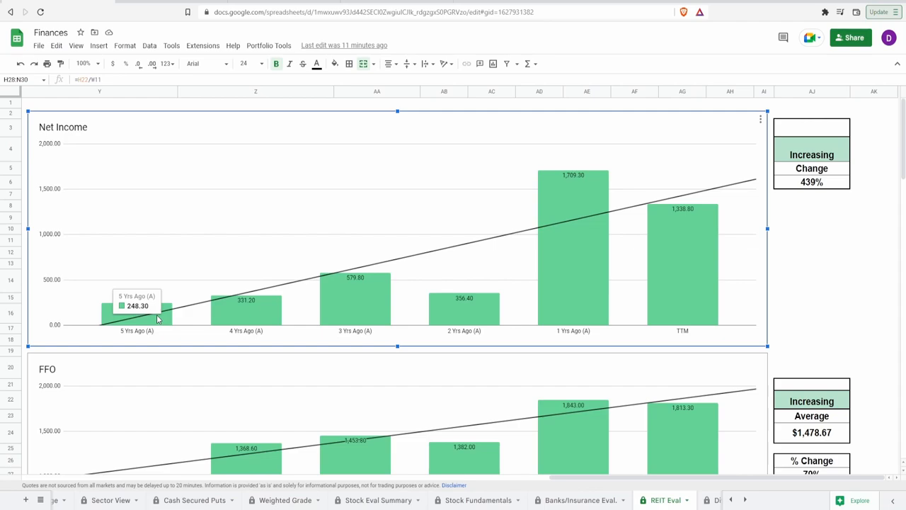
mouse_move(464, 301)
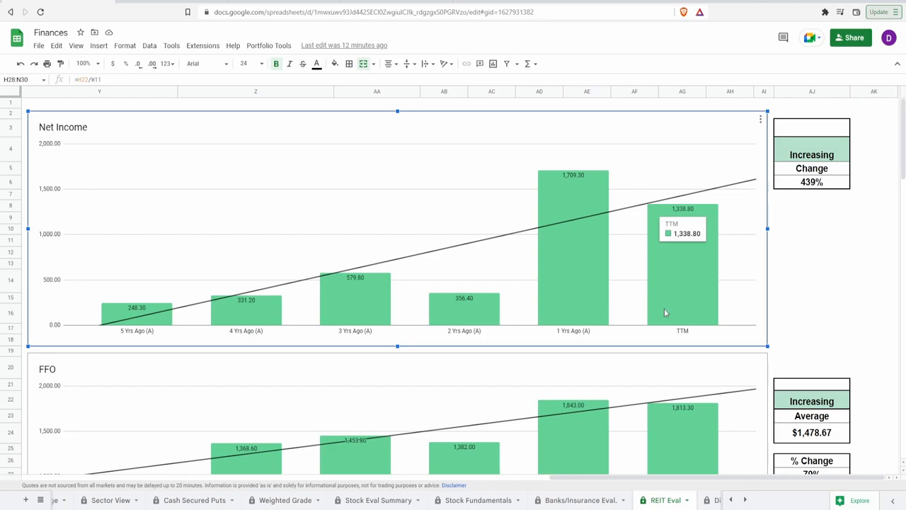
Step: Check the Net Income 439% change and chart, then select the grade cell above Increasing
click(812, 182)
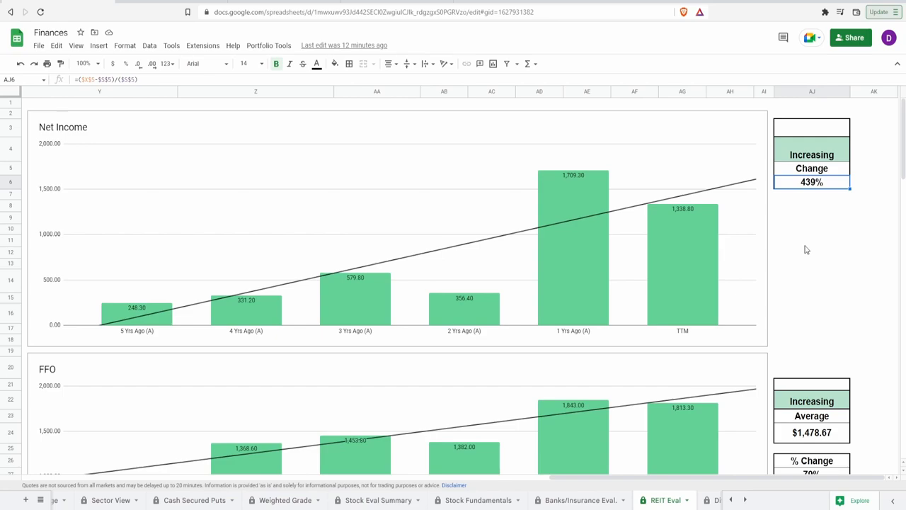
mouse_move(493, 292)
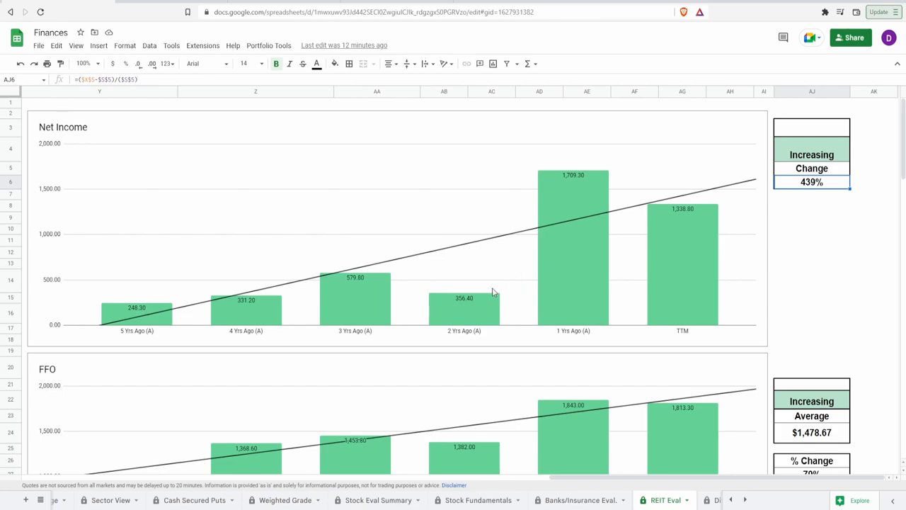
click(464, 305)
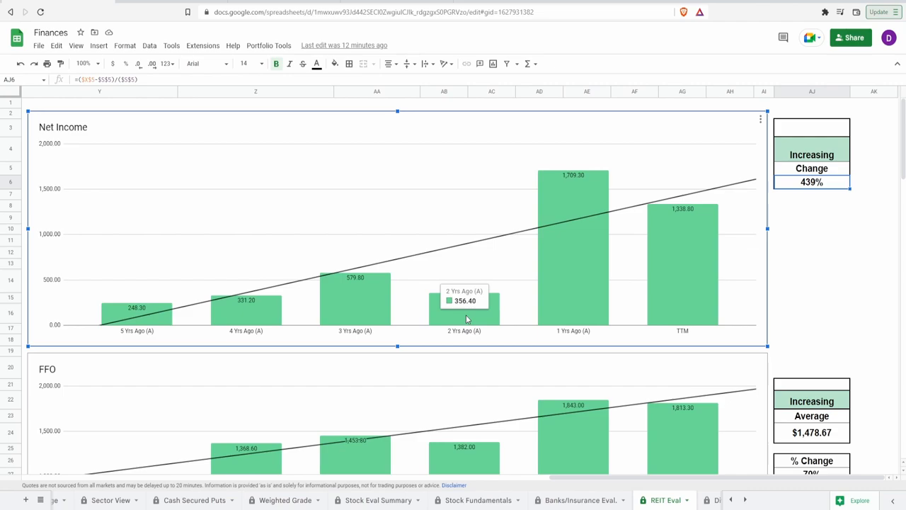
mouse_move(565, 266)
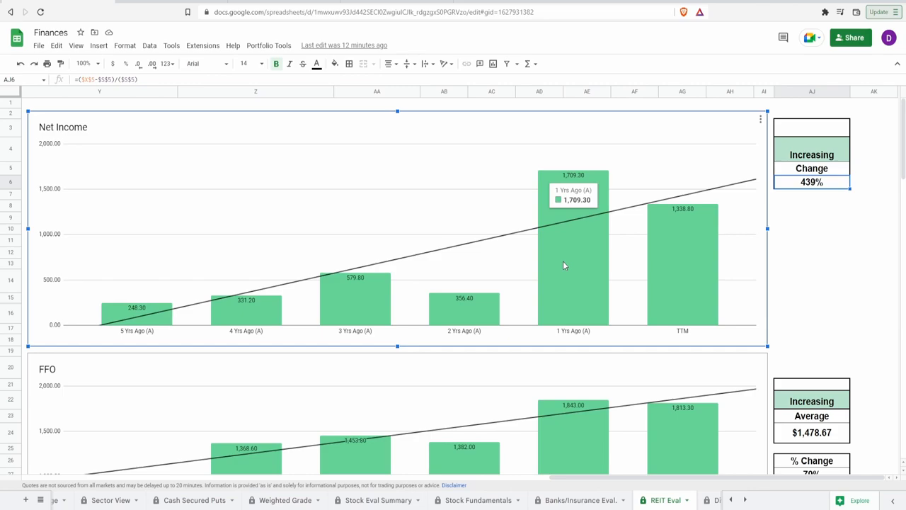
mouse_move(562, 268)
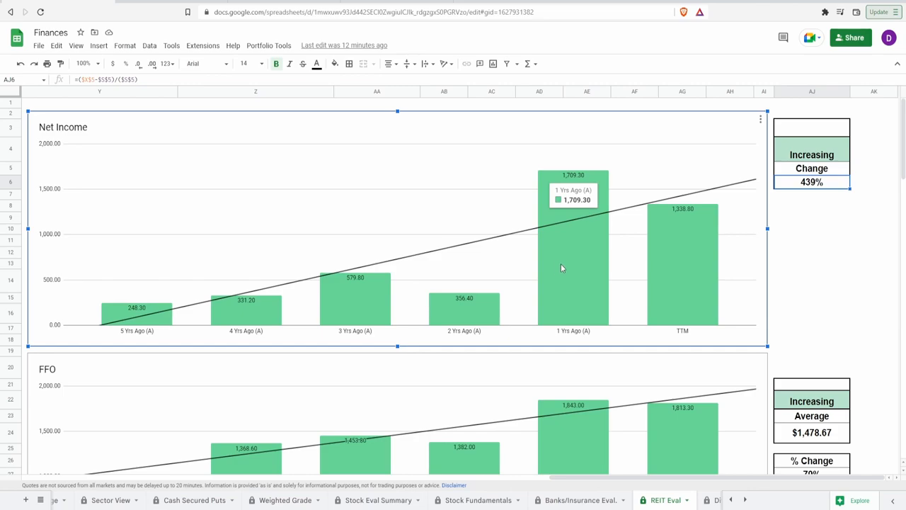
mouse_move(555, 249)
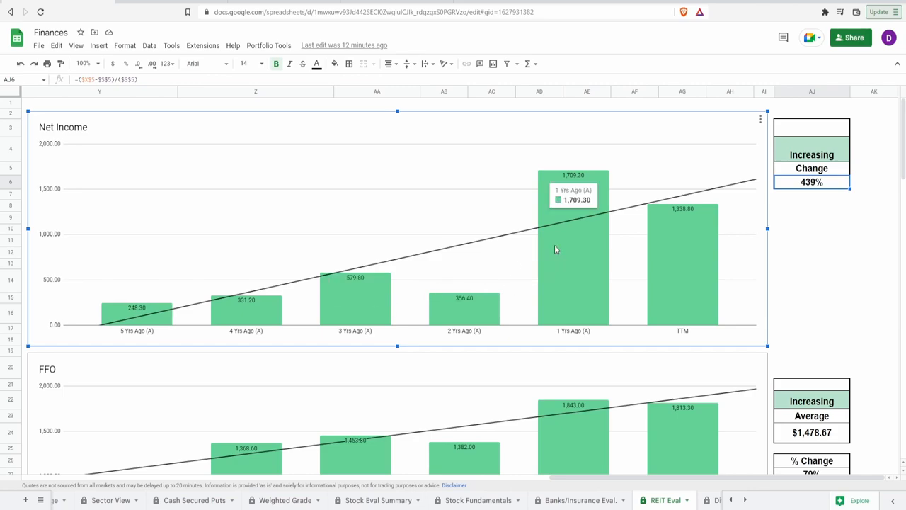
mouse_move(781, 122)
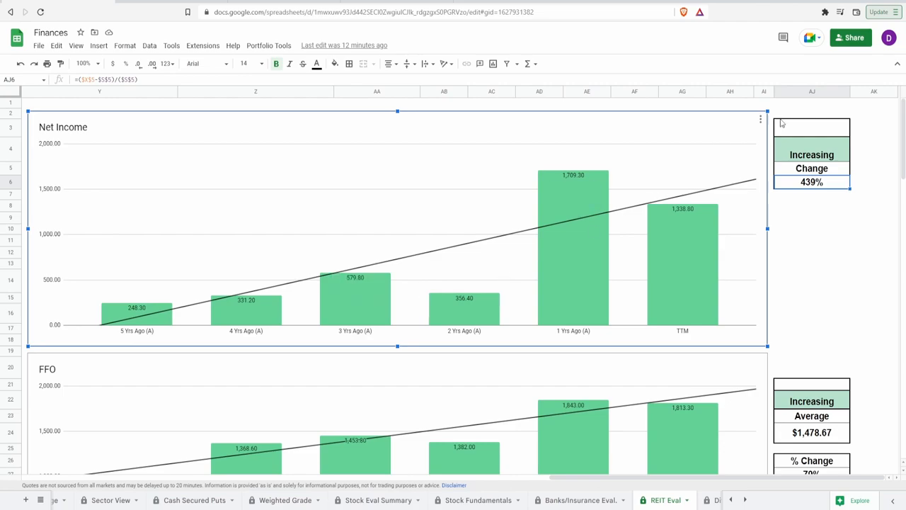
click(812, 127)
text(75)
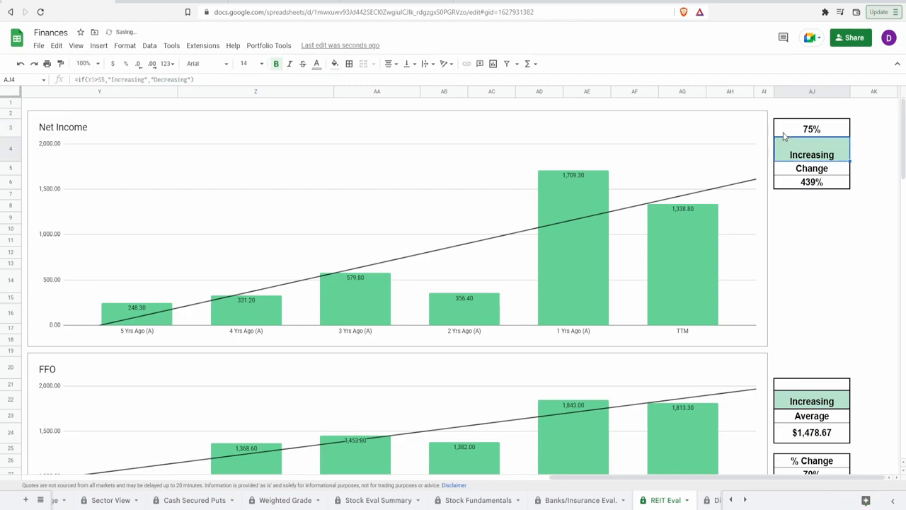
scroll(down, 3)
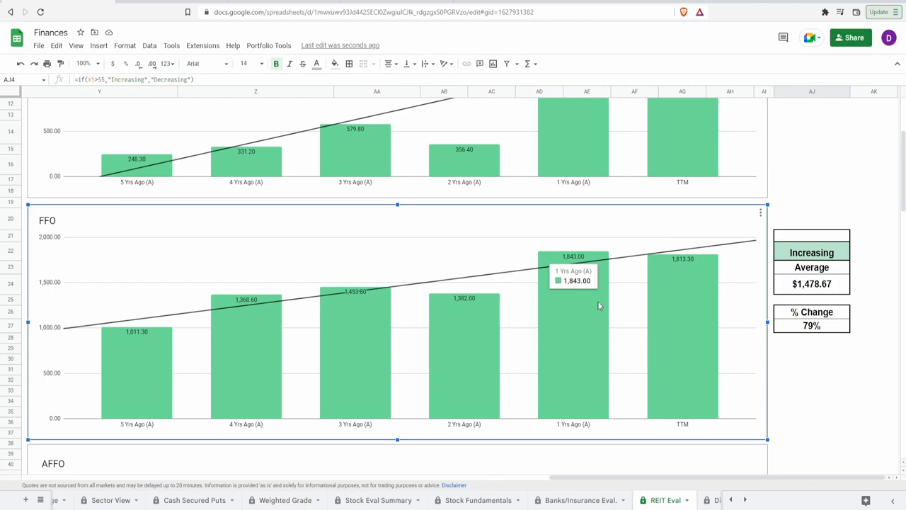
mouse_move(156, 383)
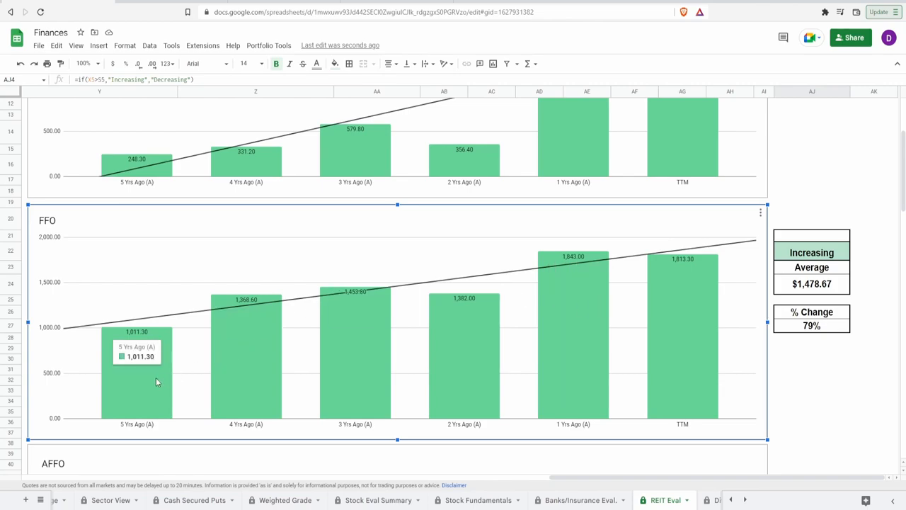
mouse_move(688, 371)
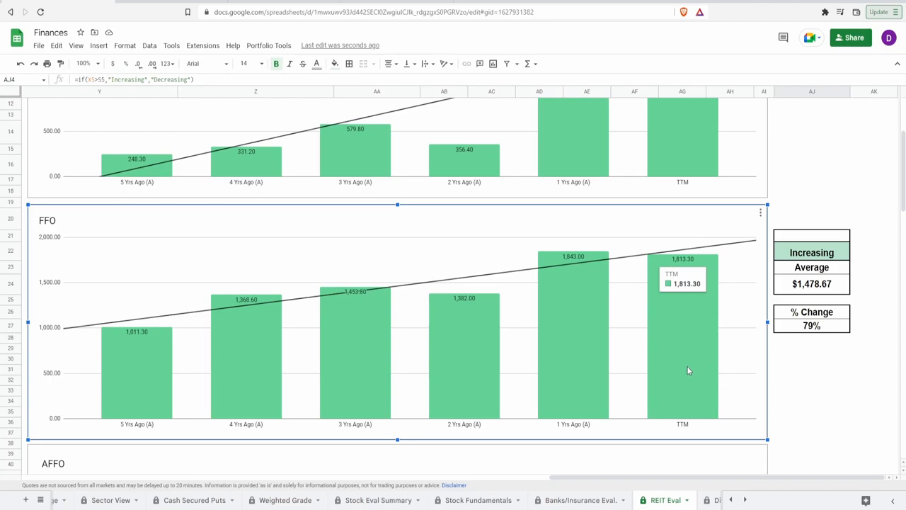
click(811, 324)
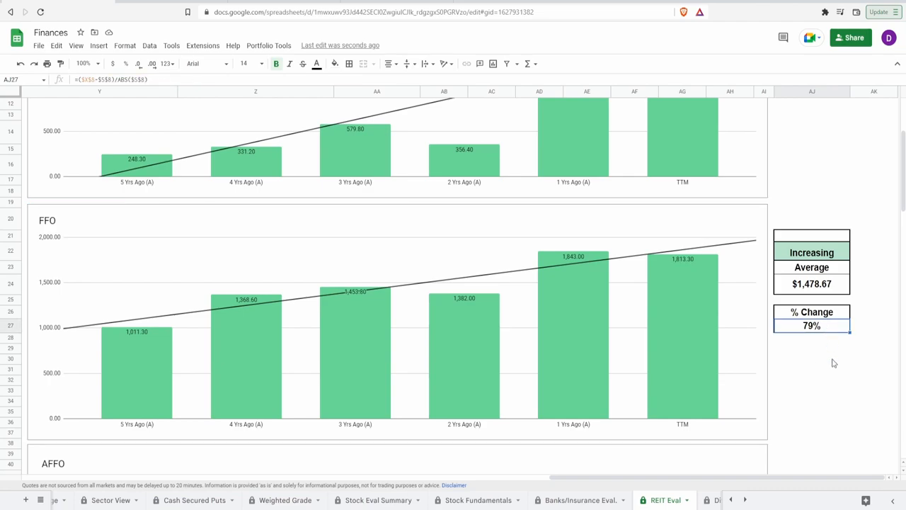
click(811, 283)
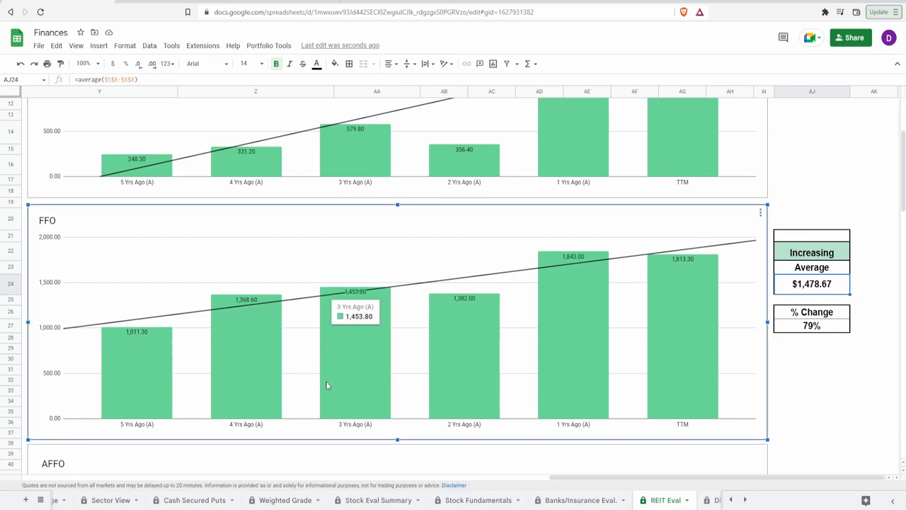
mouse_move(446, 362)
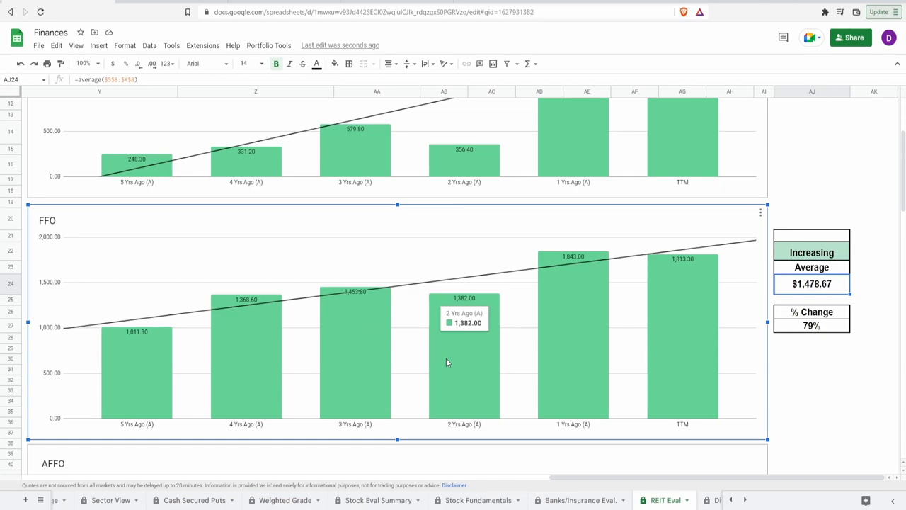
mouse_move(444, 356)
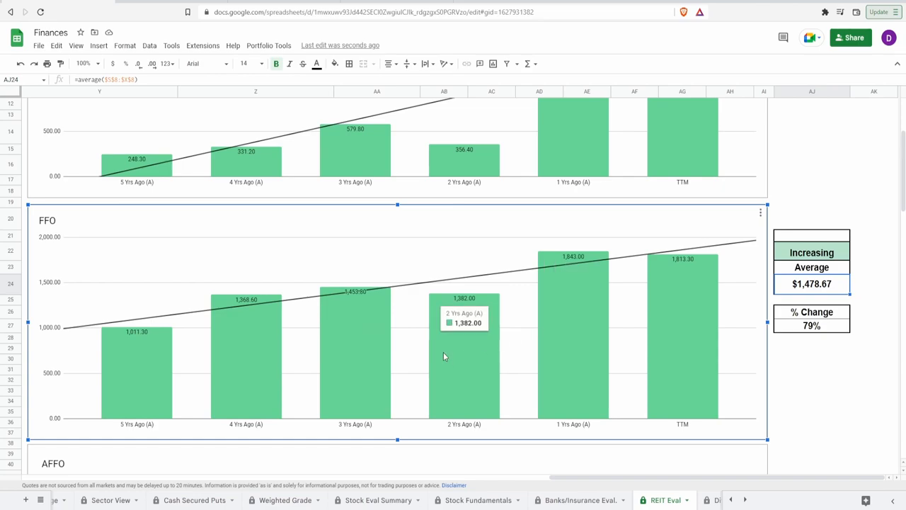
mouse_move(552, 329)
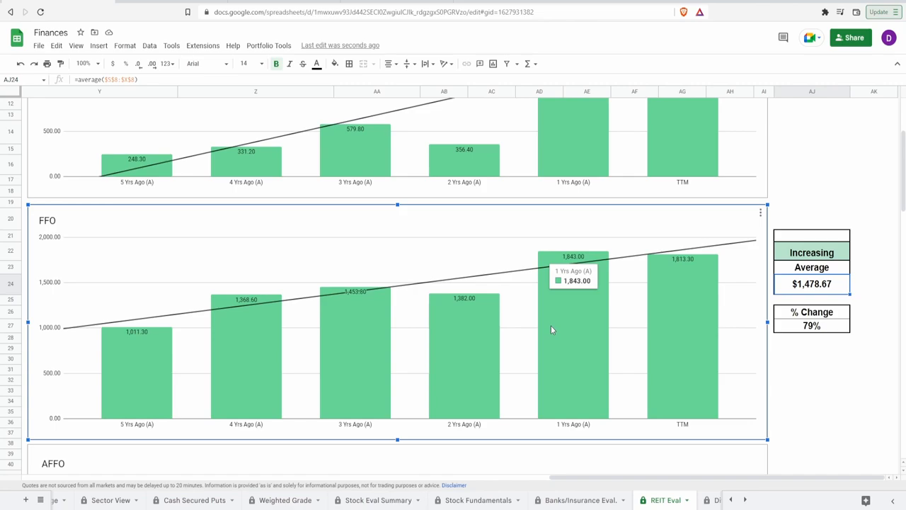
mouse_move(467, 338)
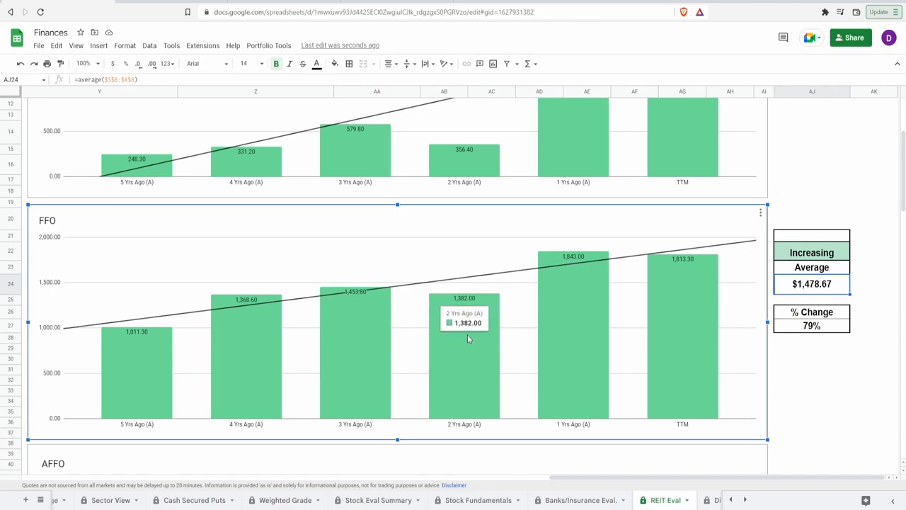
mouse_move(586, 340)
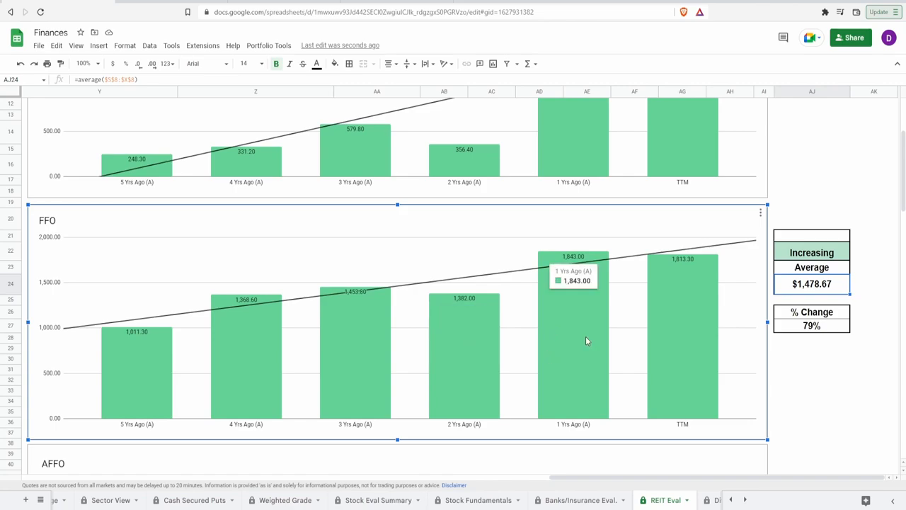
mouse_move(408, 344)
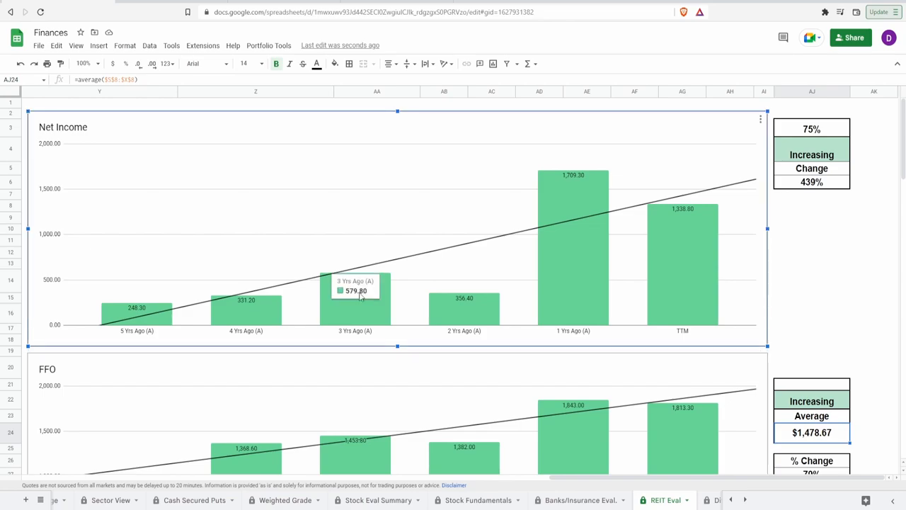
mouse_move(365, 307)
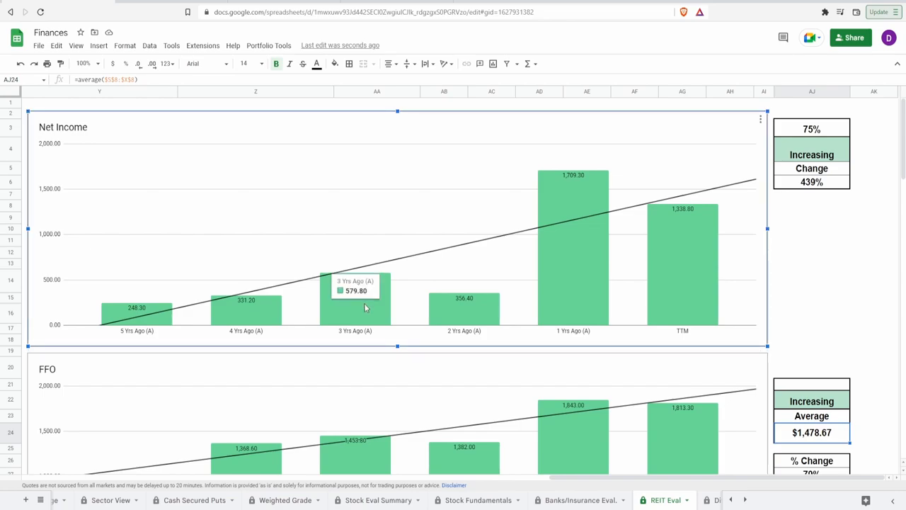
mouse_move(558, 298)
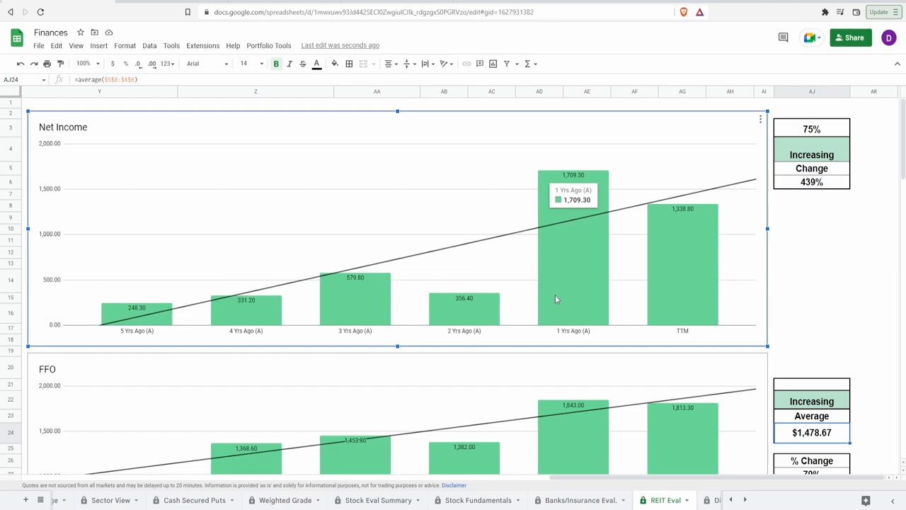
scroll(down, 3)
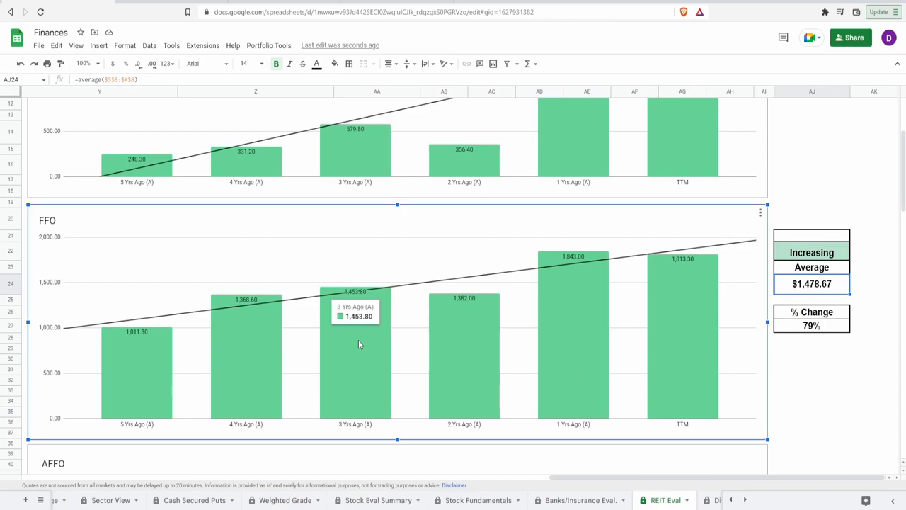
mouse_move(578, 362)
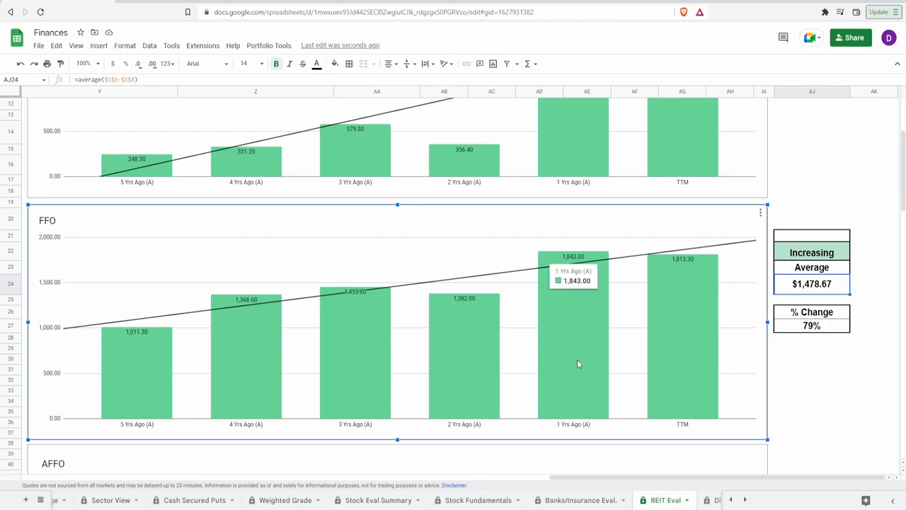
click(812, 235)
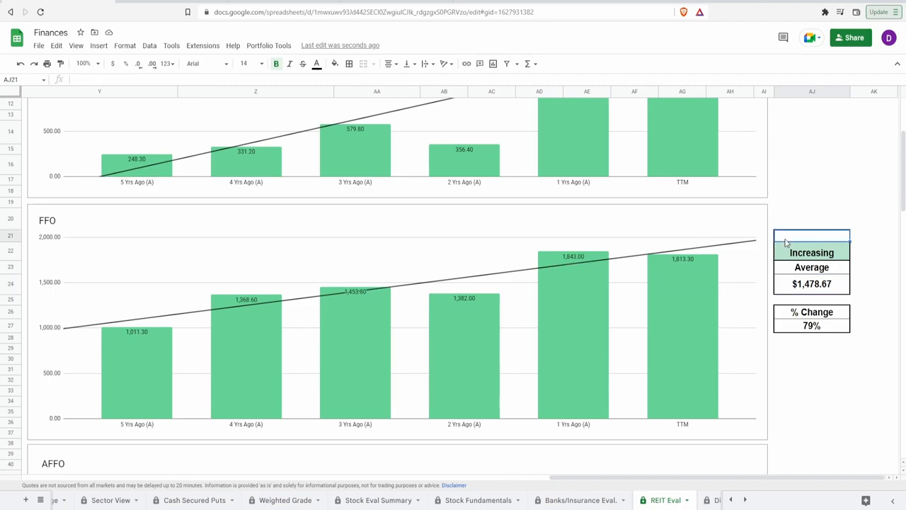
text(90%)
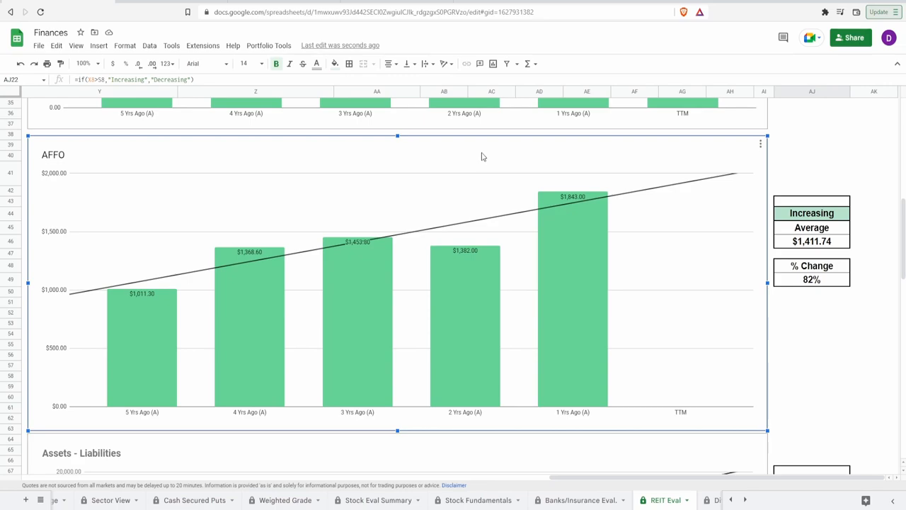
mouse_move(663, 243)
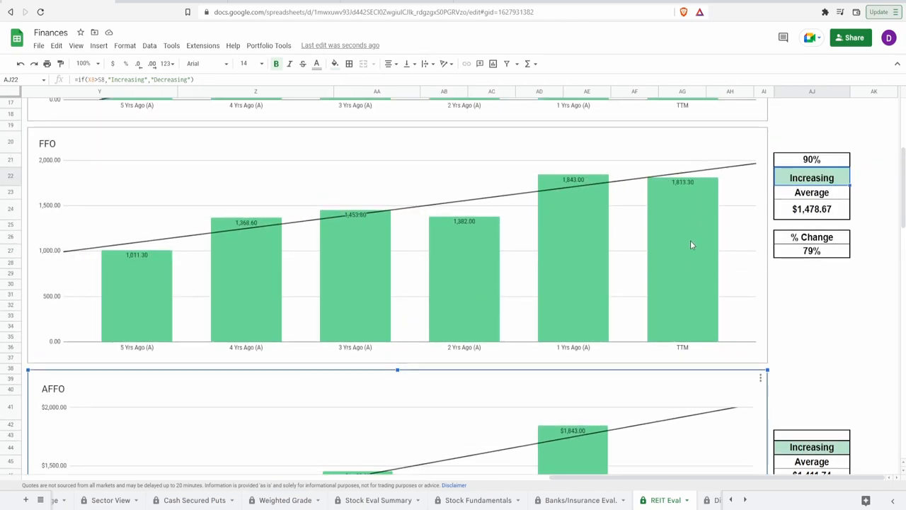
mouse_move(685, 243)
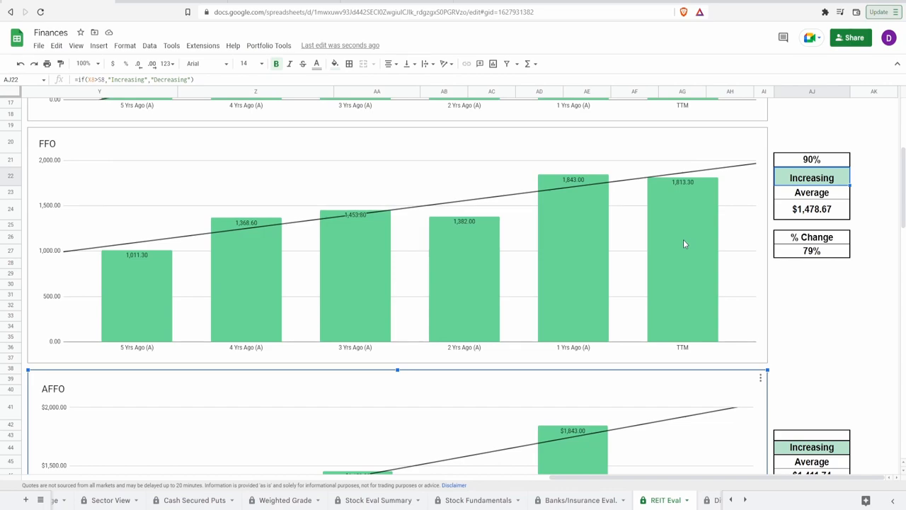
Step: Move down from the FFO 90% grade to the AFFO chart showing an 82% rise
scroll(down, 3)
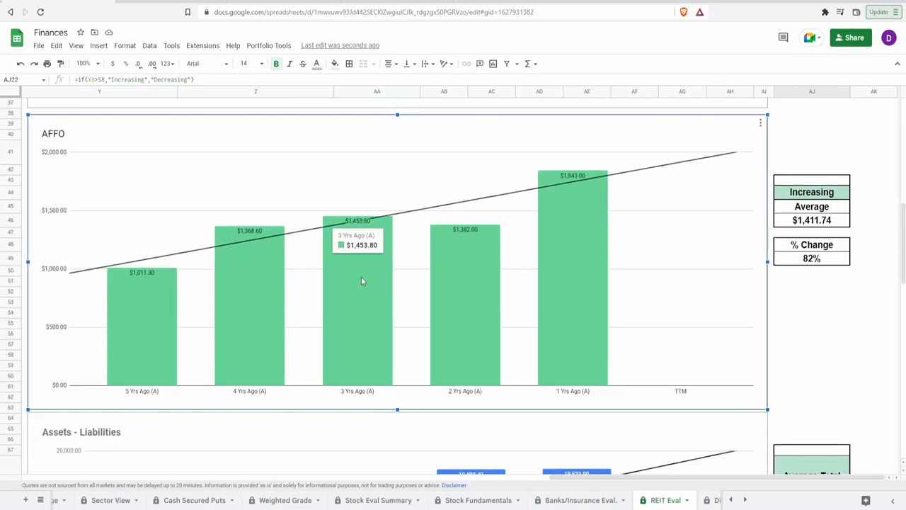
mouse_move(395, 286)
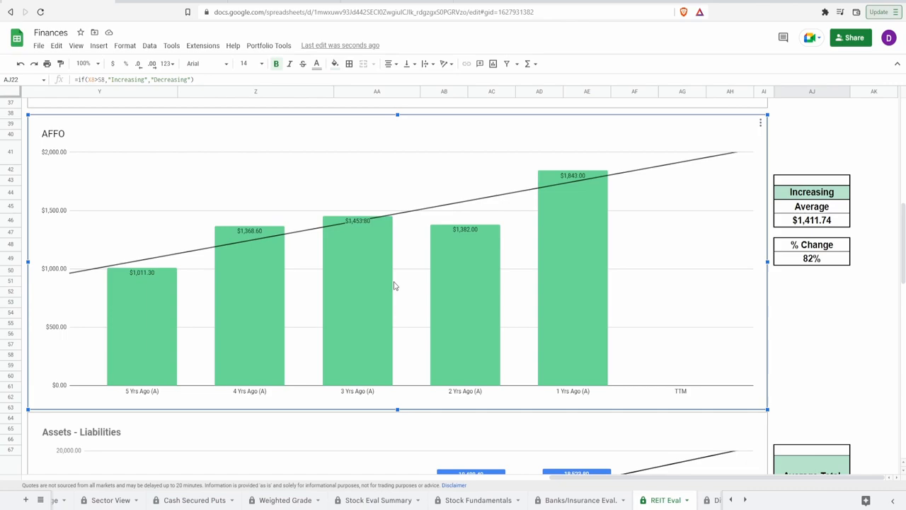
mouse_move(464, 293)
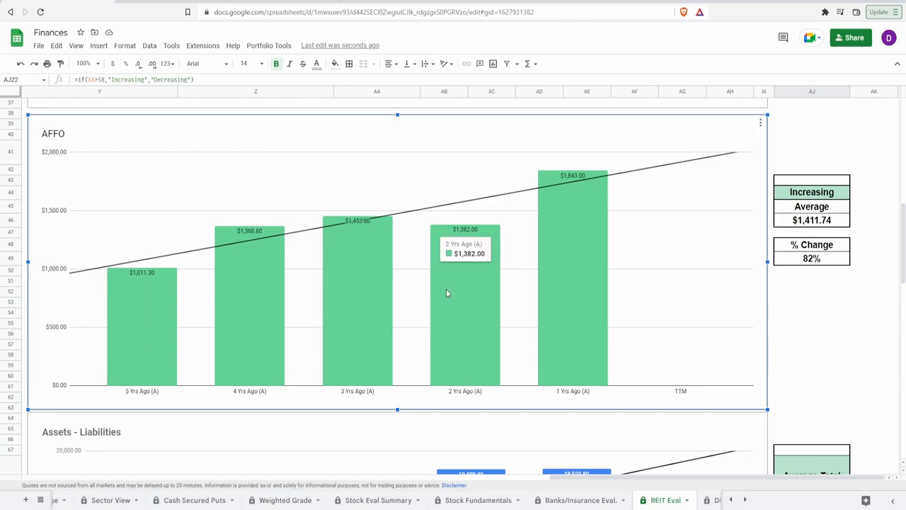
mouse_move(562, 280)
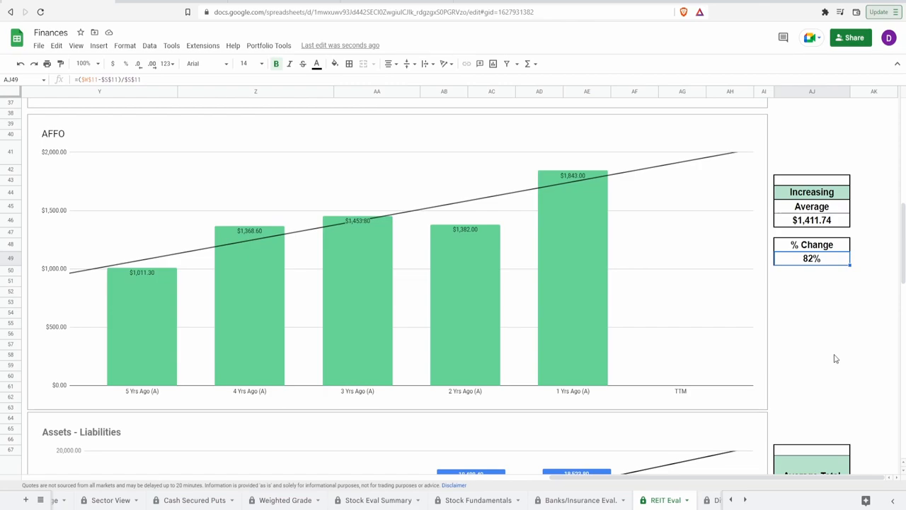
click(812, 220)
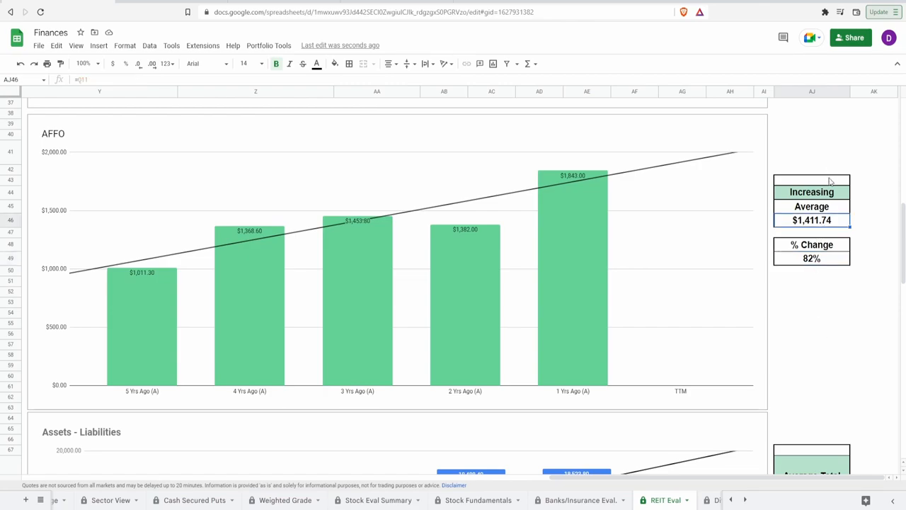
click(813, 181)
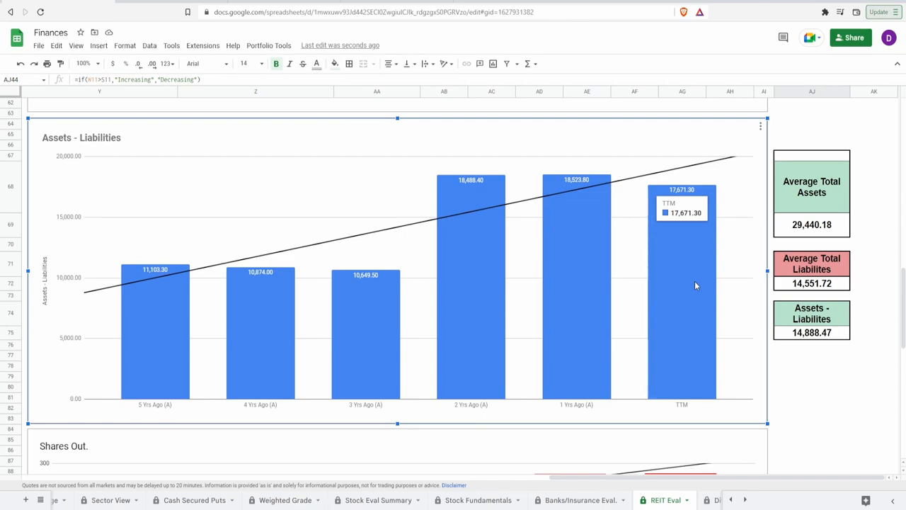
mouse_move(592, 306)
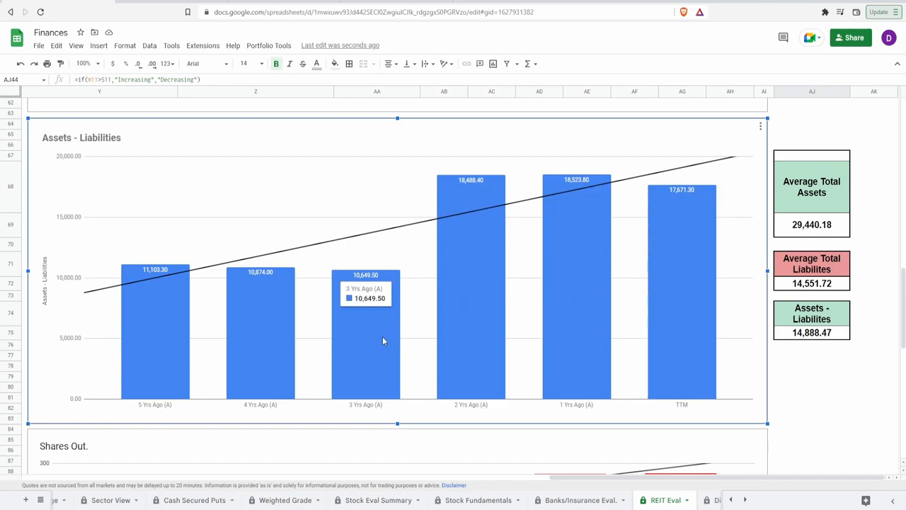
mouse_move(381, 357)
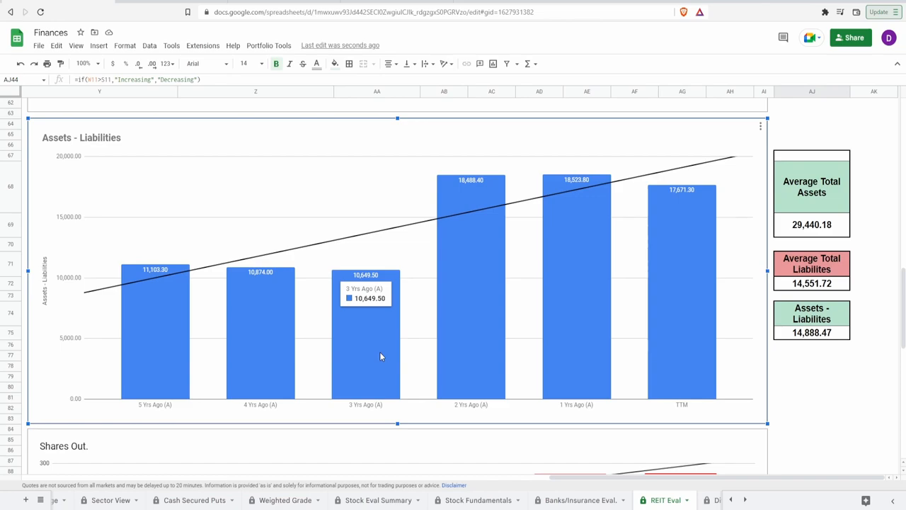
mouse_move(467, 337)
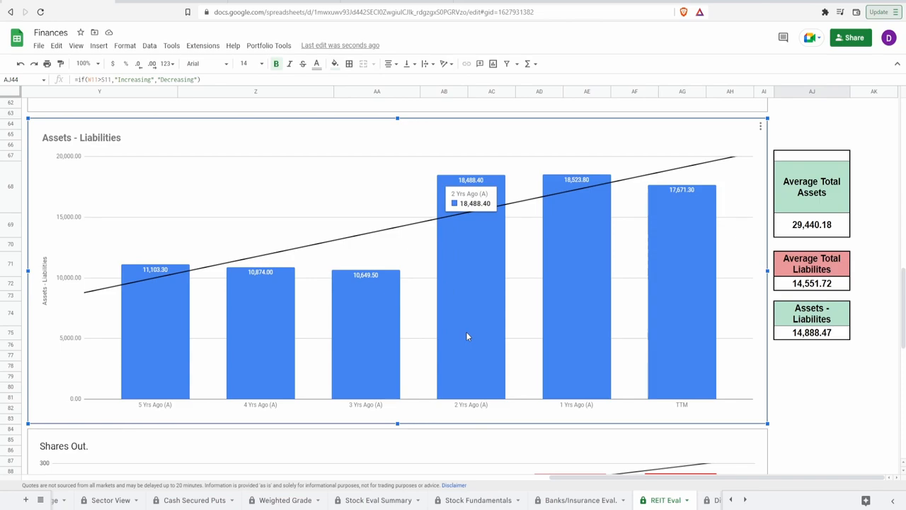
mouse_move(730, 269)
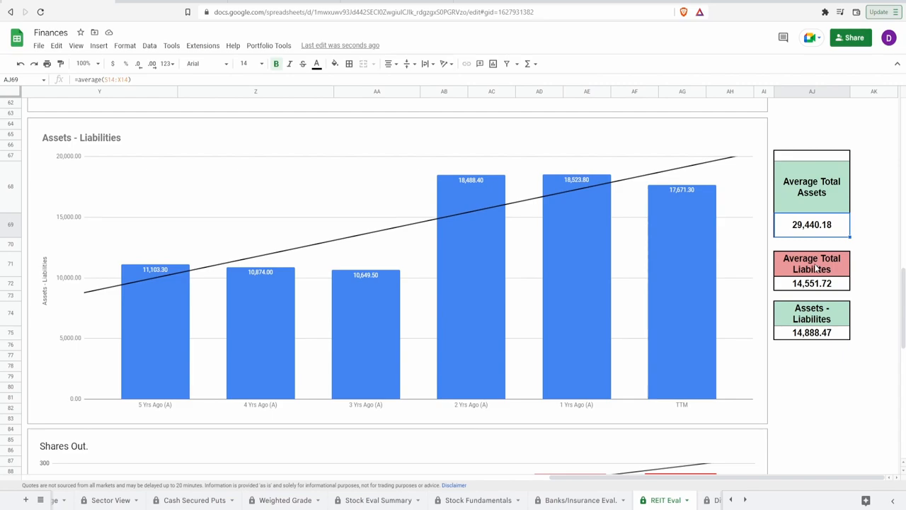
Step: Review the average liabilities and assets-minus-liabilities formulas, then select the grade cell above Average Total Assets
click(811, 283)
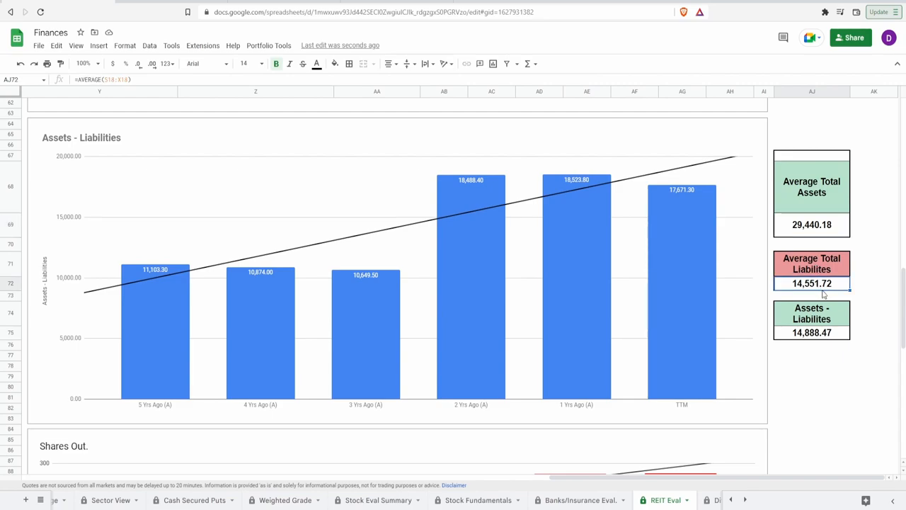
click(811, 331)
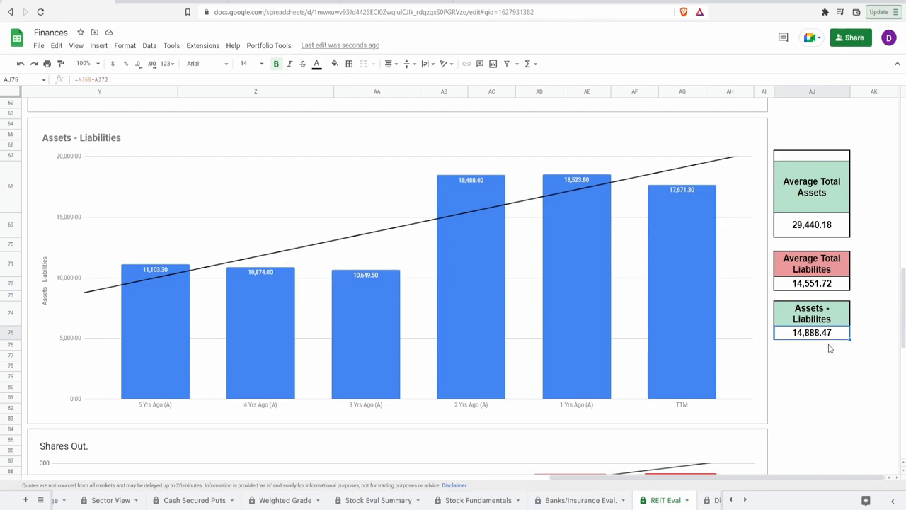
mouse_move(843, 189)
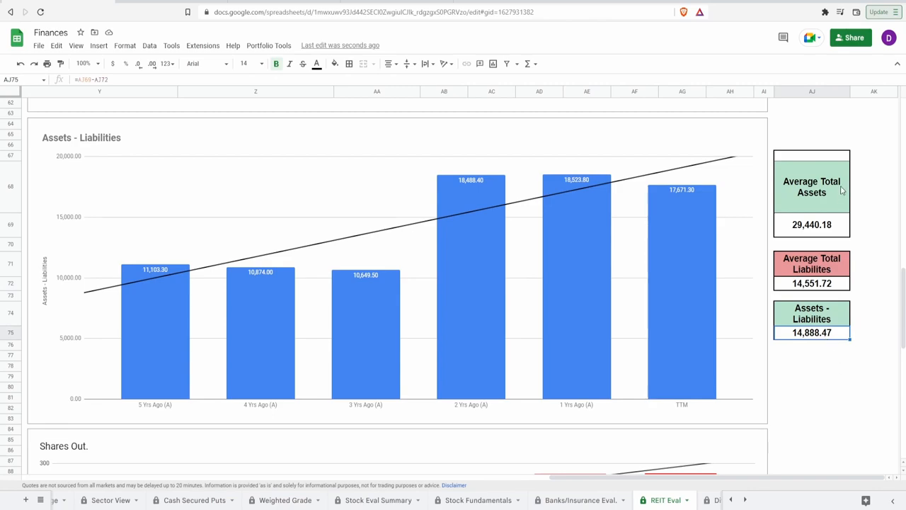
click(811, 154)
text(80)
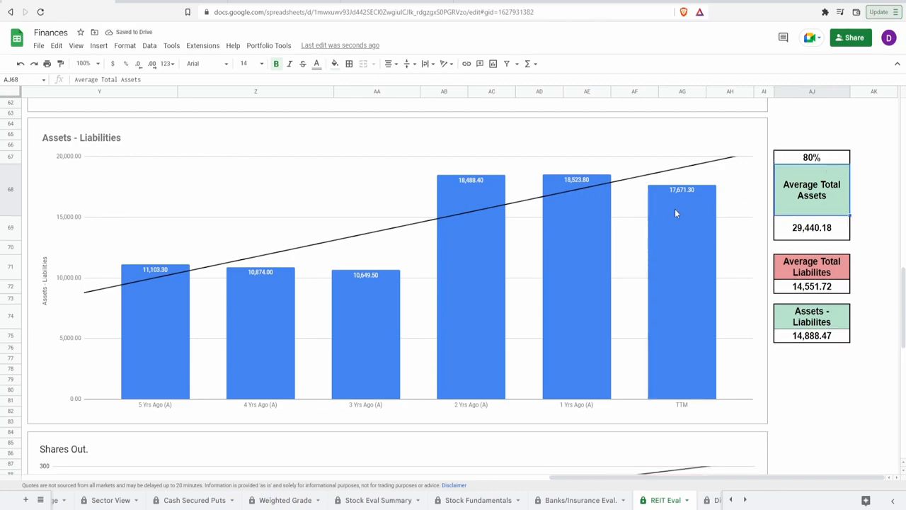
mouse_move(349, 337)
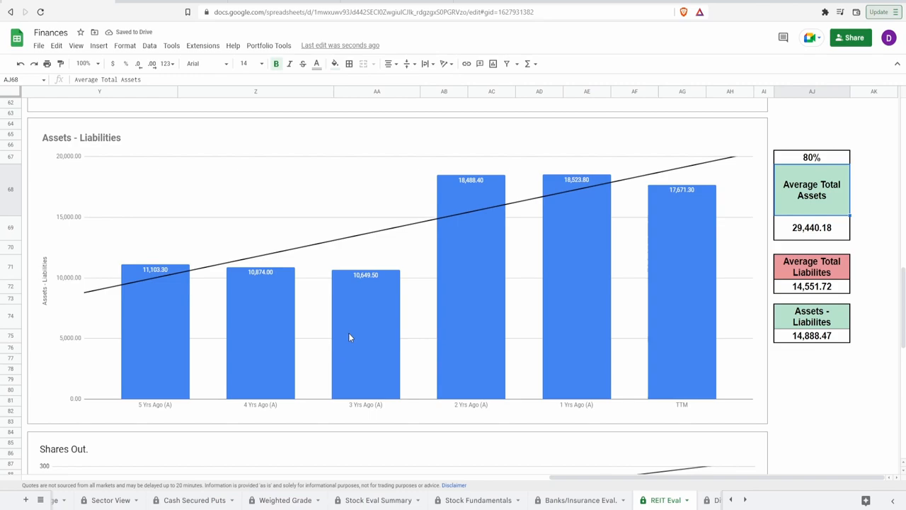
Step: Select the Assets - Liabilities chart and move down to Shares Outstanding
click(470, 293)
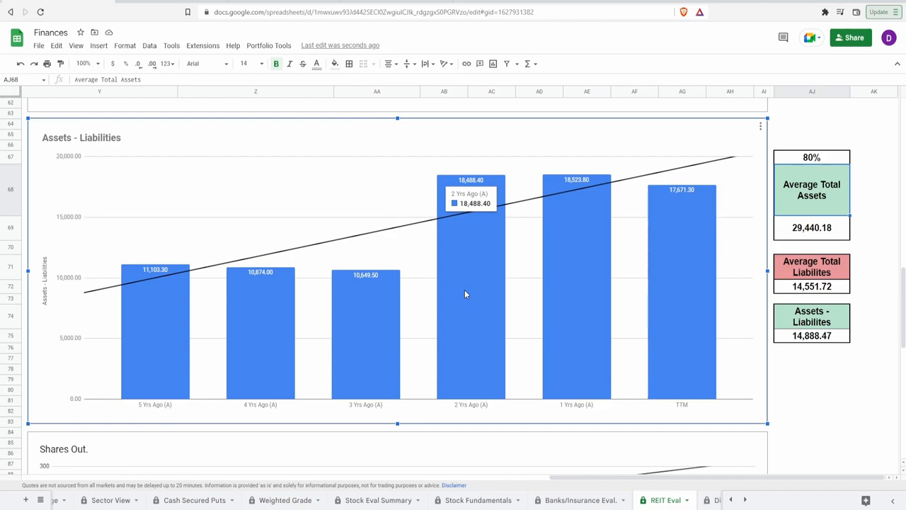
scroll(down, 3)
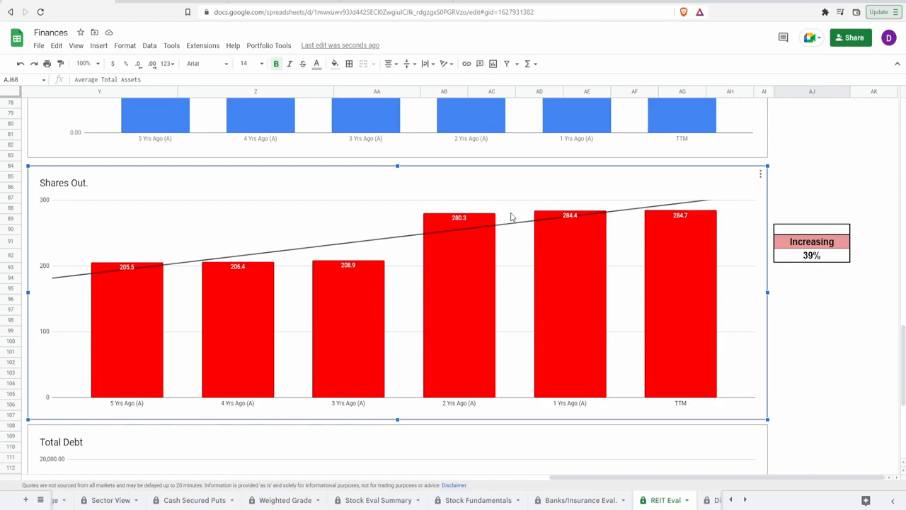
mouse_move(451, 219)
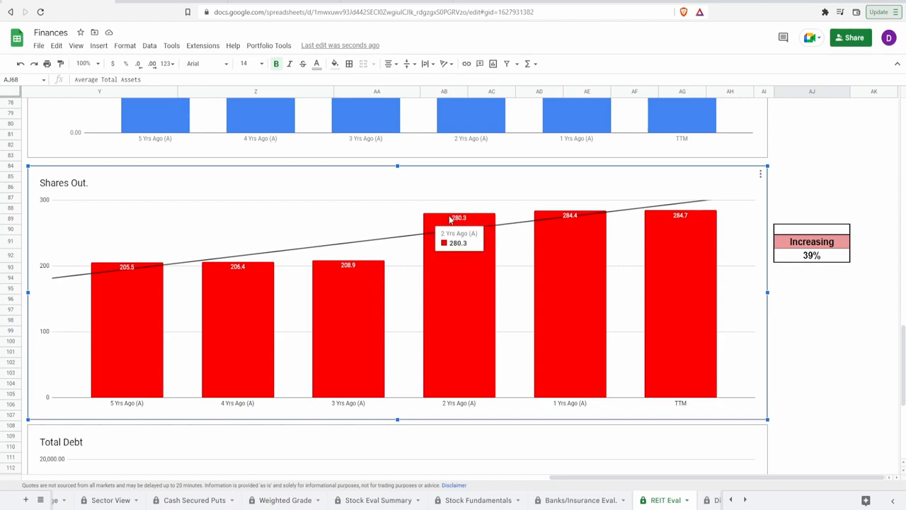
mouse_move(382, 246)
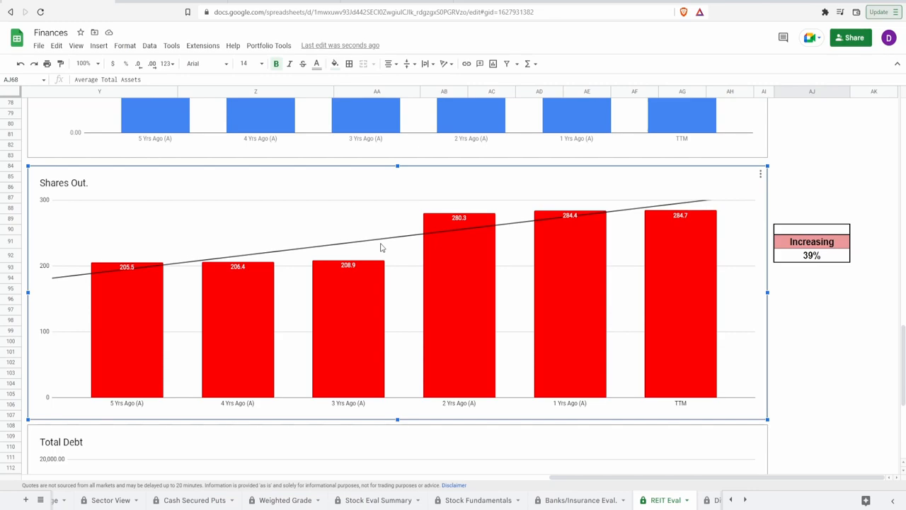
Step: Bring up the Shares Out. chart and check its Increasing 39% change formula
scroll(down, 3)
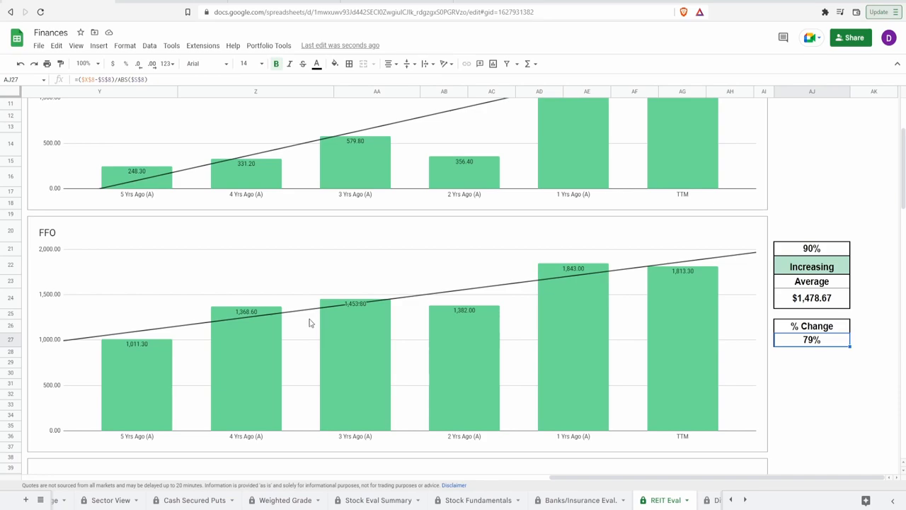
scroll(down, 3)
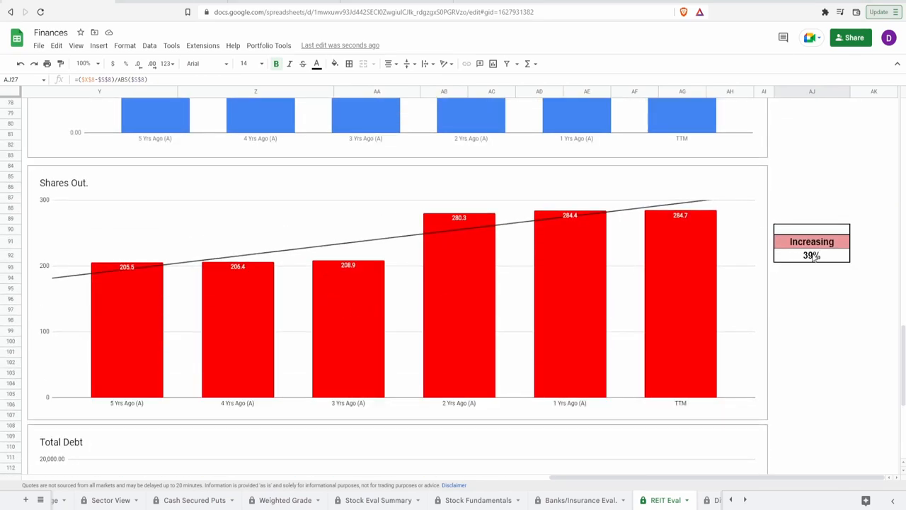
click(812, 255)
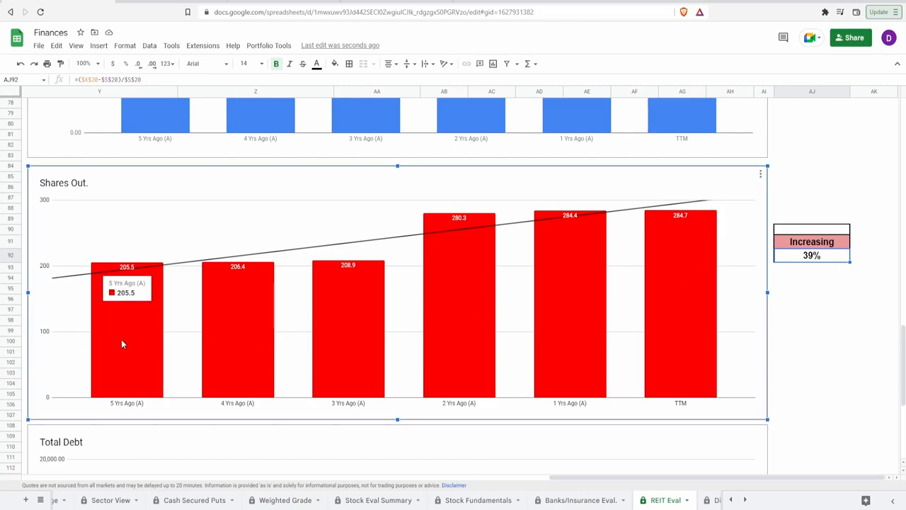
mouse_move(644, 335)
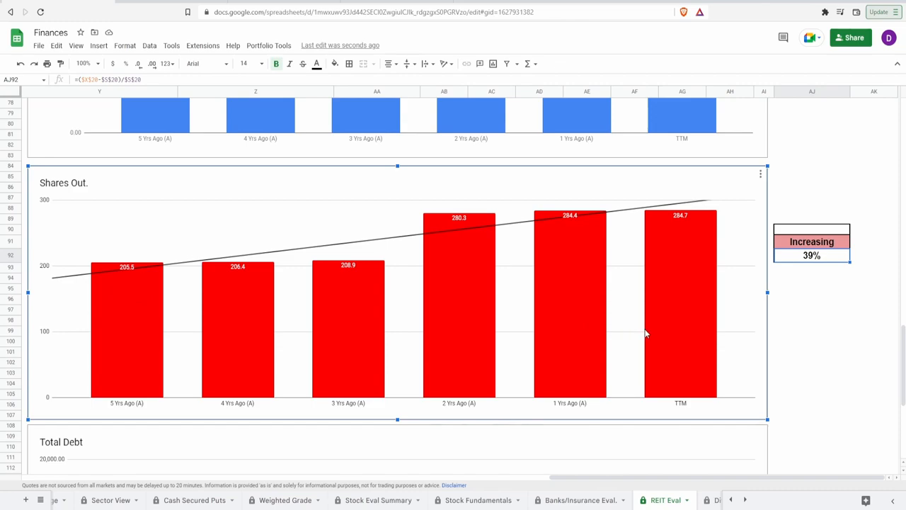
mouse_move(674, 331)
text(90)
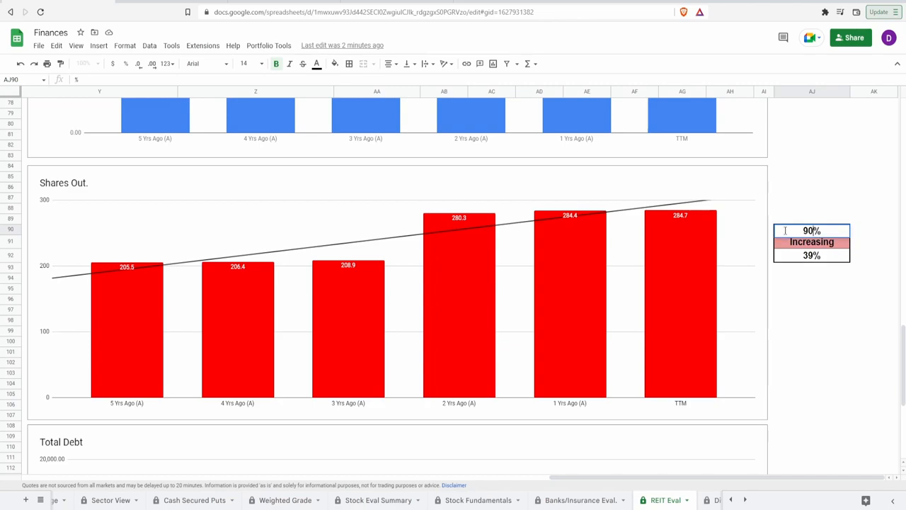
Step: Check the Total Debt percent change formula, then switch to the Weighted Grade sheet showing an 86% total
scroll(down, 3)
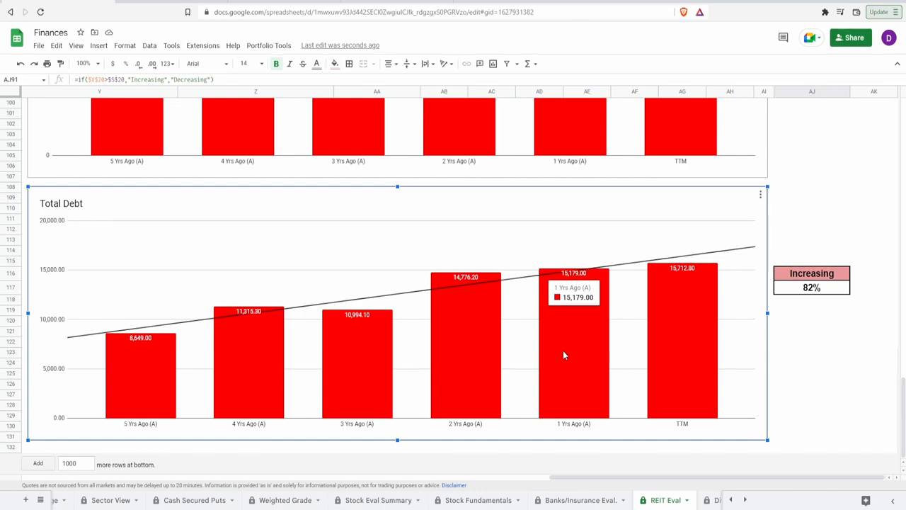
mouse_move(492, 392)
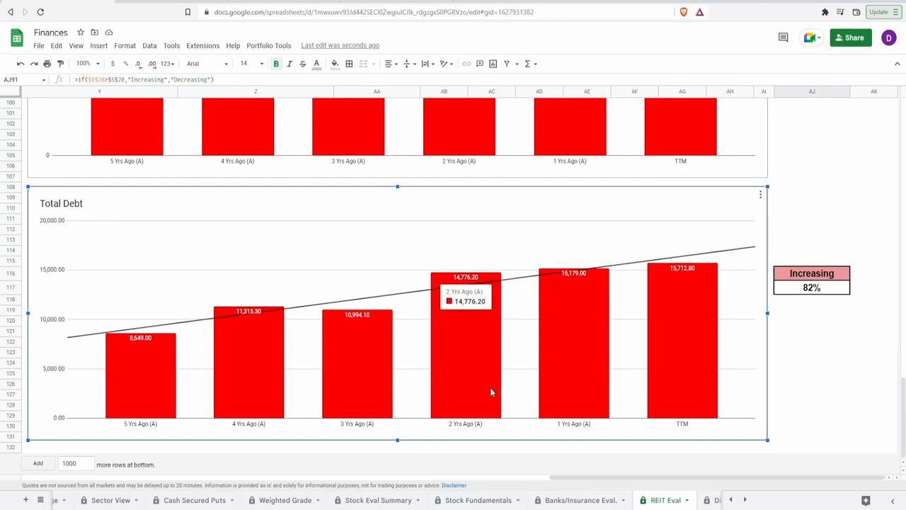
mouse_move(147, 382)
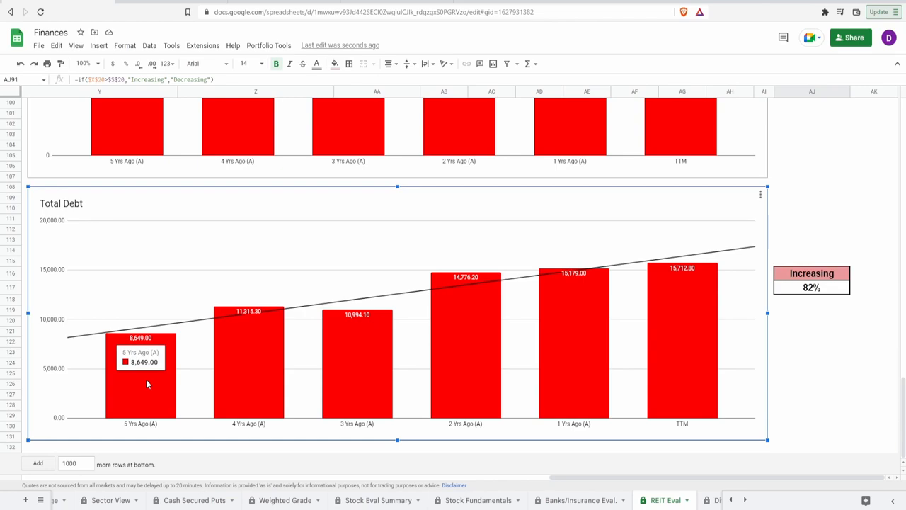
mouse_move(705, 371)
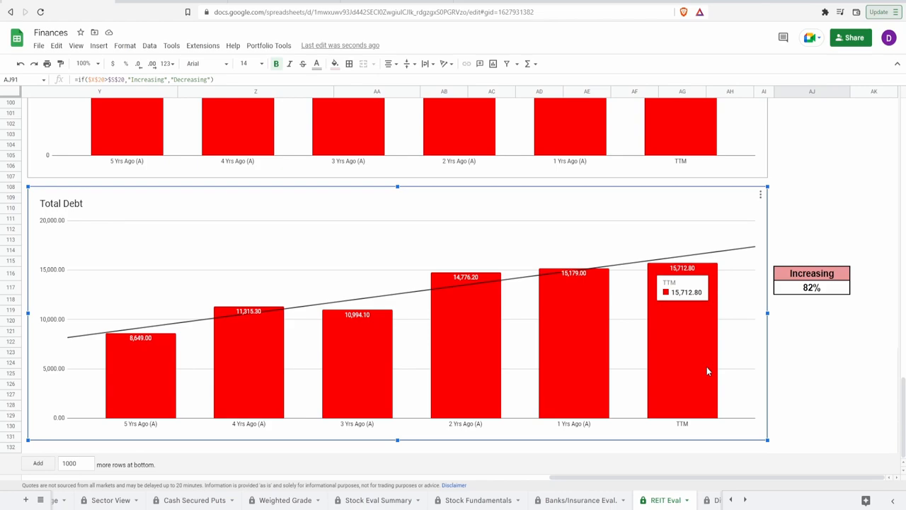
click(813, 287)
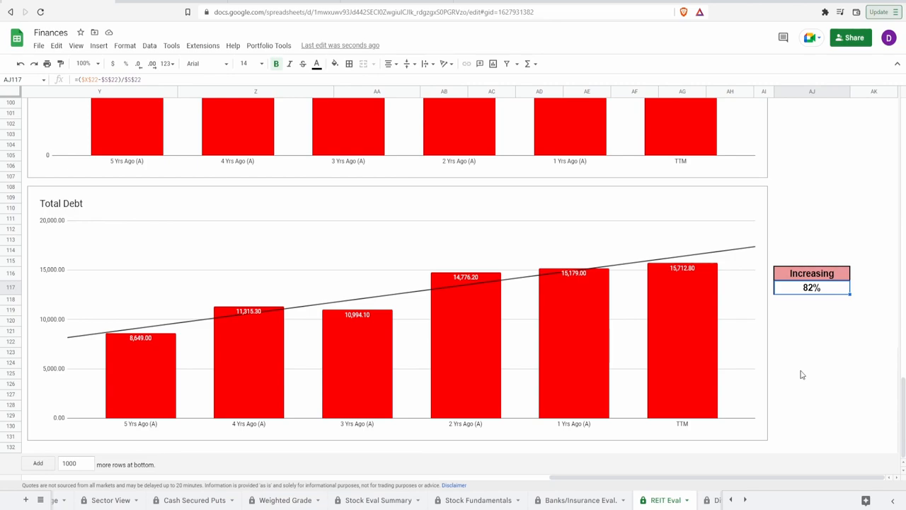
mouse_move(470, 347)
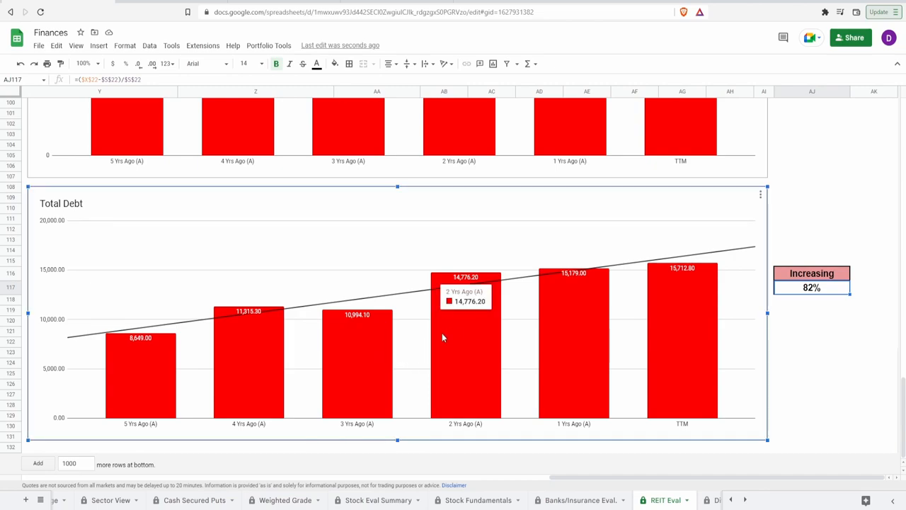
mouse_move(276, 357)
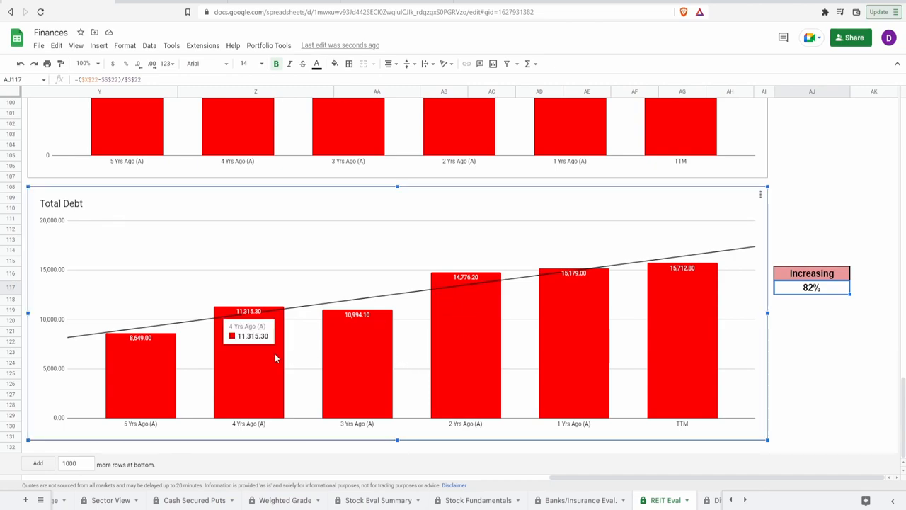
mouse_move(354, 368)
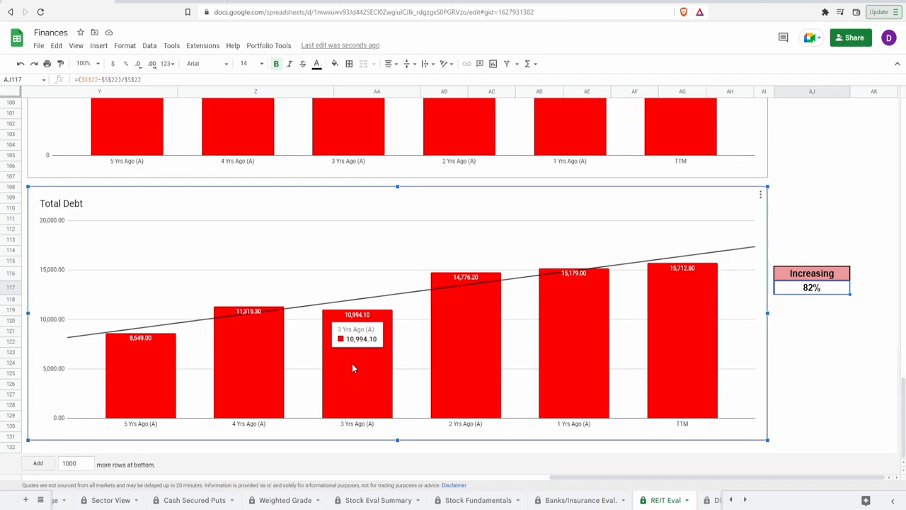
click(286, 499)
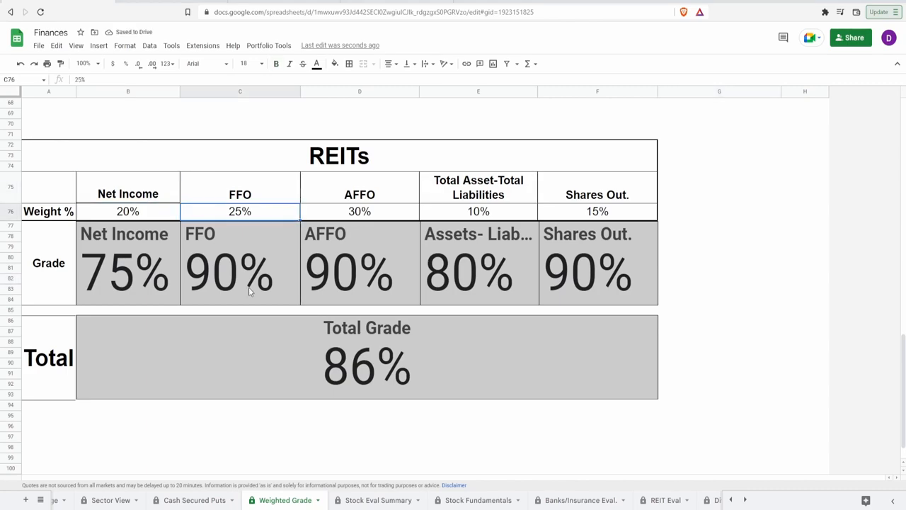
click(359, 271)
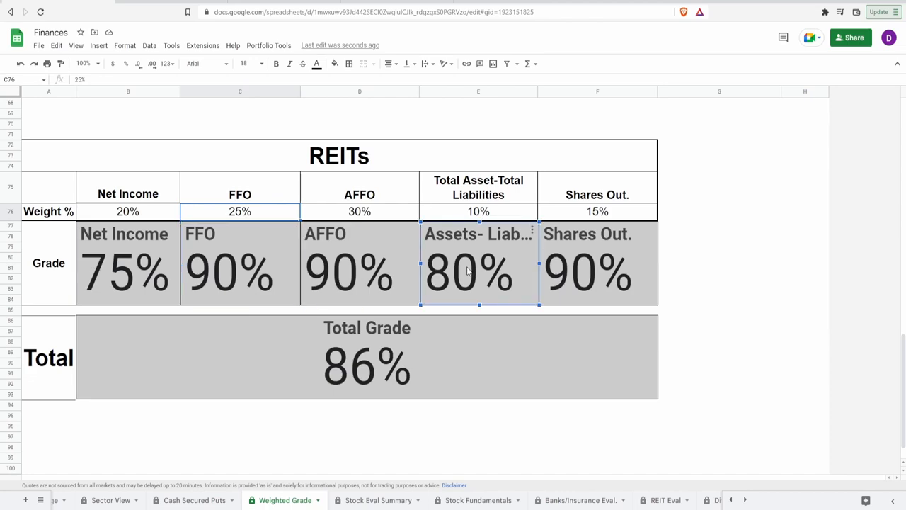
click(366, 357)
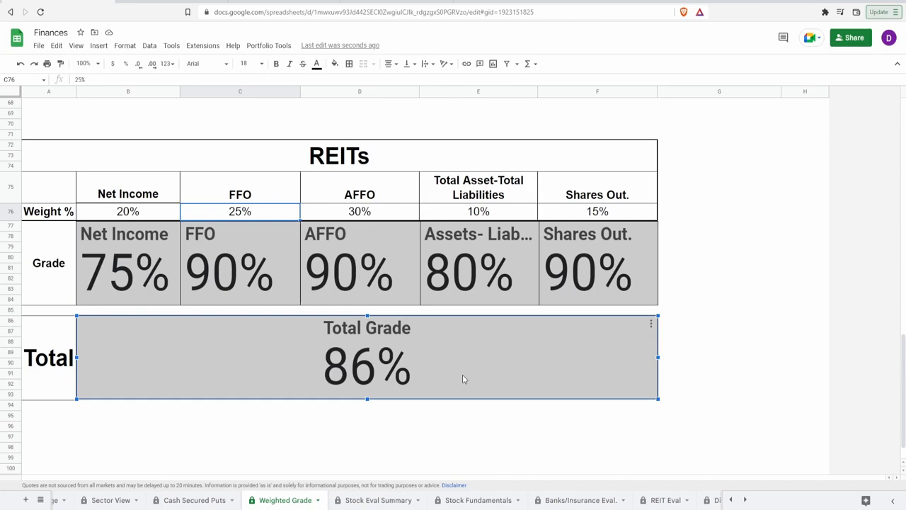
click(665, 500)
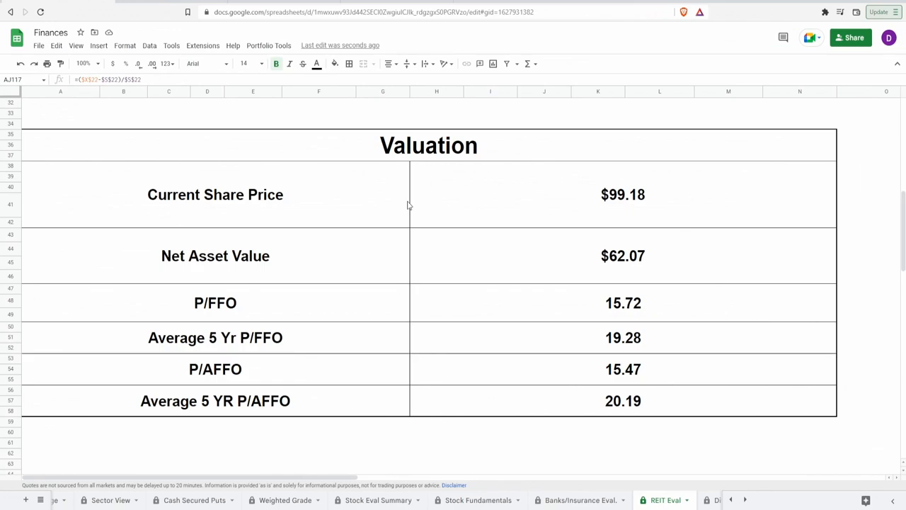
Step: Review the Net Asset Value, P/FFO, 5-year P/FFO 19.28 and P/AFFO 15.47 formulas in the Valuation table
click(623, 196)
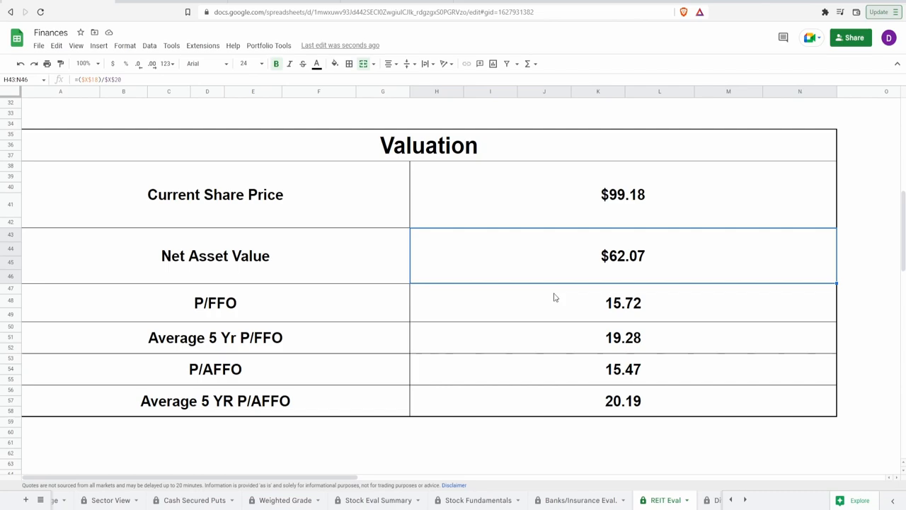
click(622, 303)
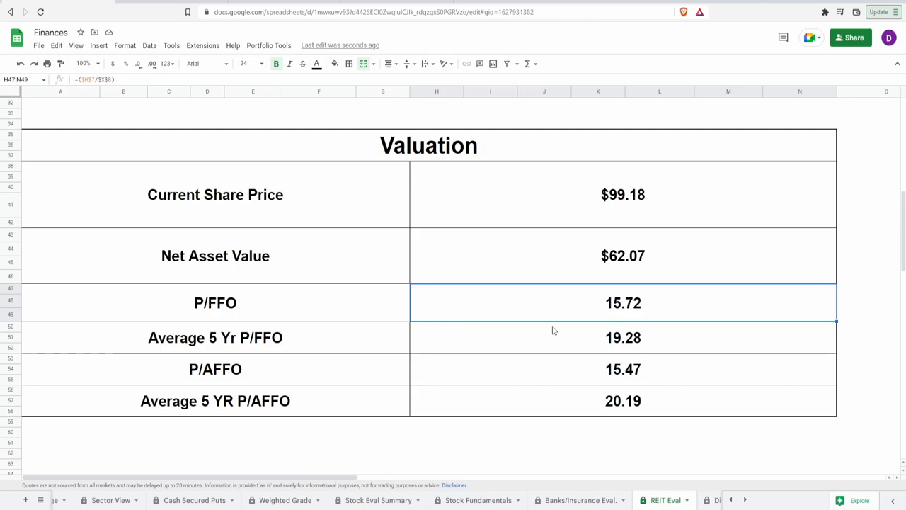
click(623, 336)
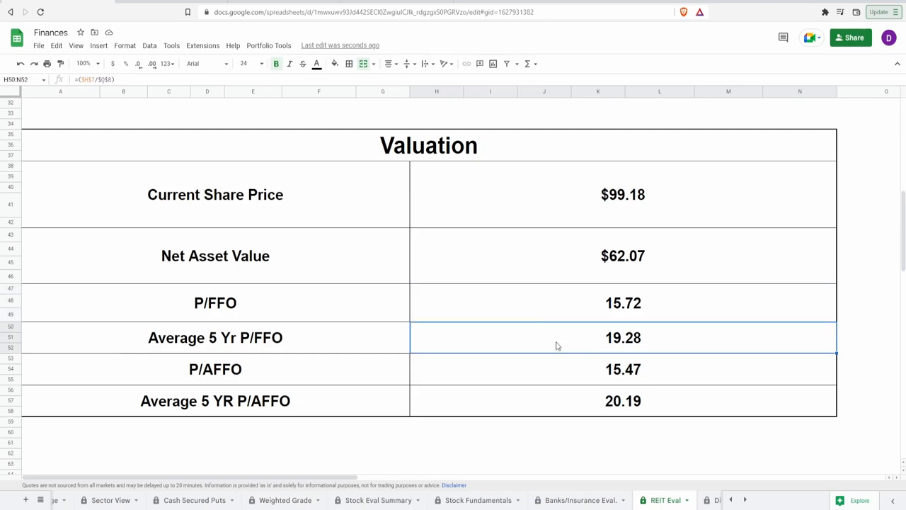
mouse_move(572, 405)
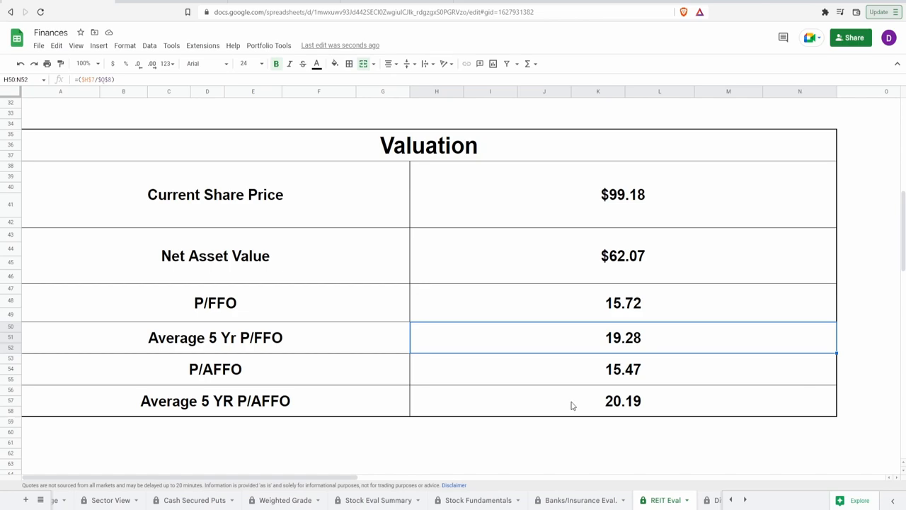
click(623, 368)
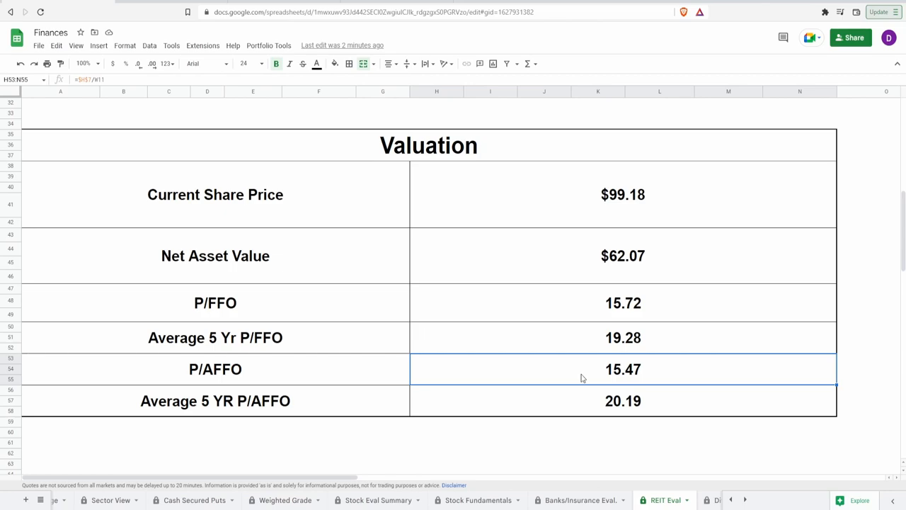
click(623, 303)
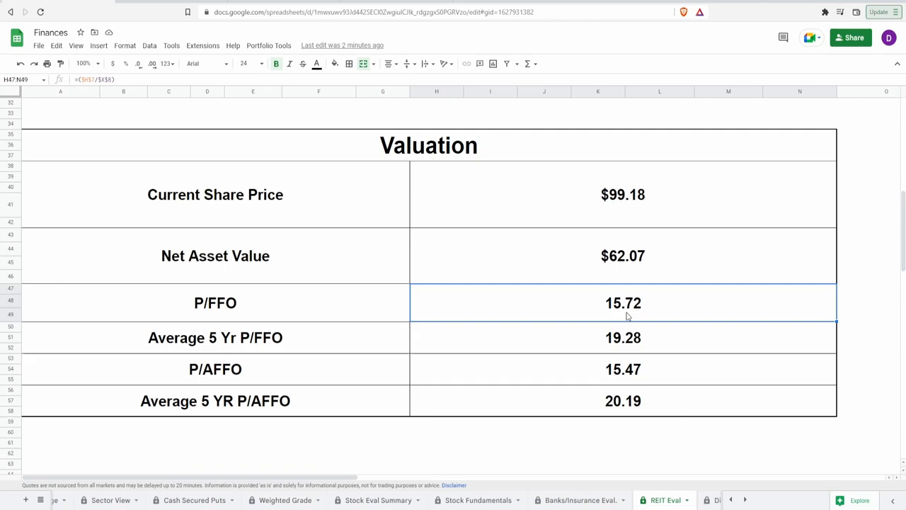
mouse_move(587, 404)
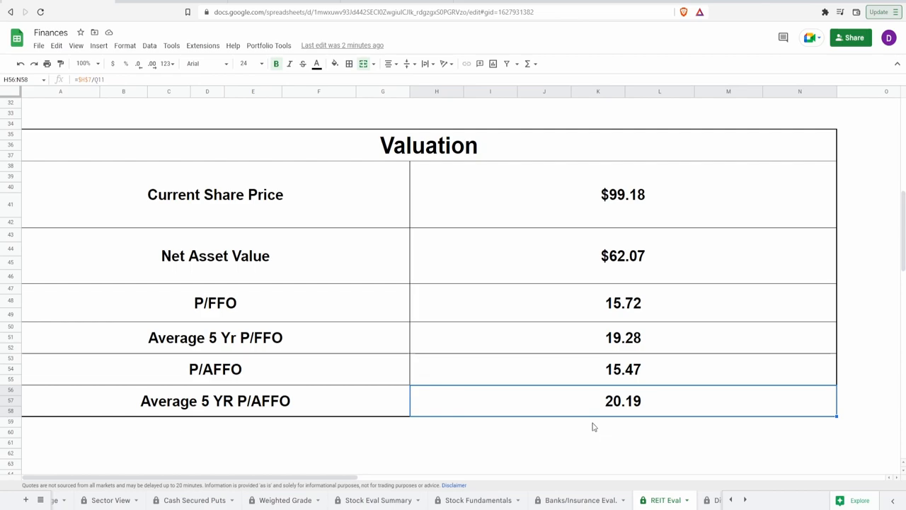
click(623, 337)
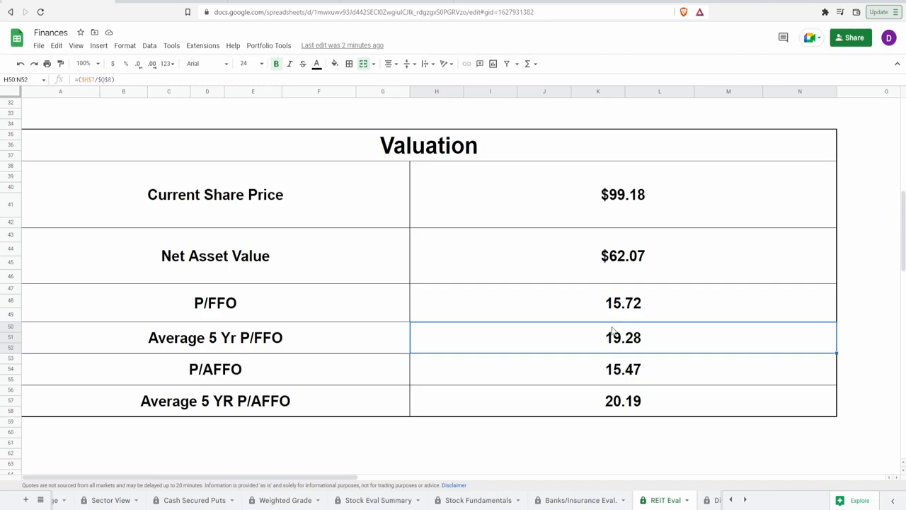
mouse_move(619, 268)
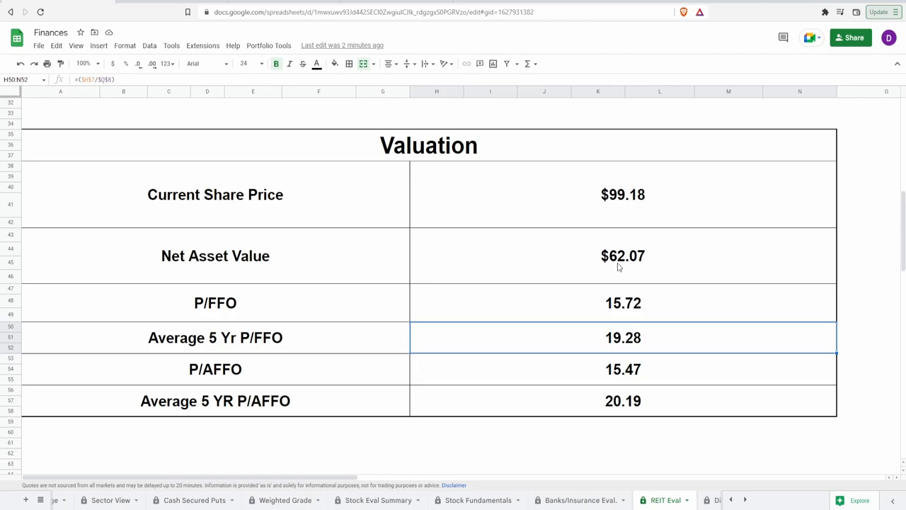
mouse_move(632, 402)
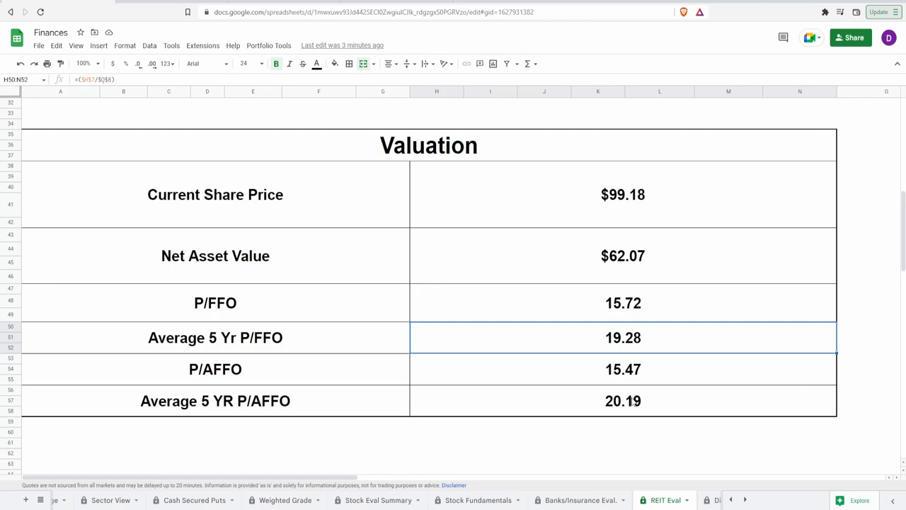
Step: Flip through Stock Eval Summary to the Div. Holdings sheet listing DLR
click(378, 500)
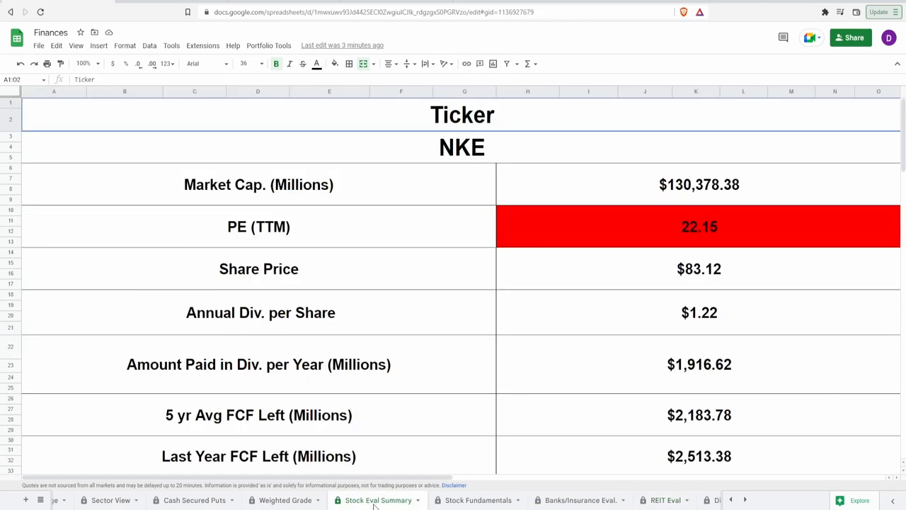
mouse_move(574, 507)
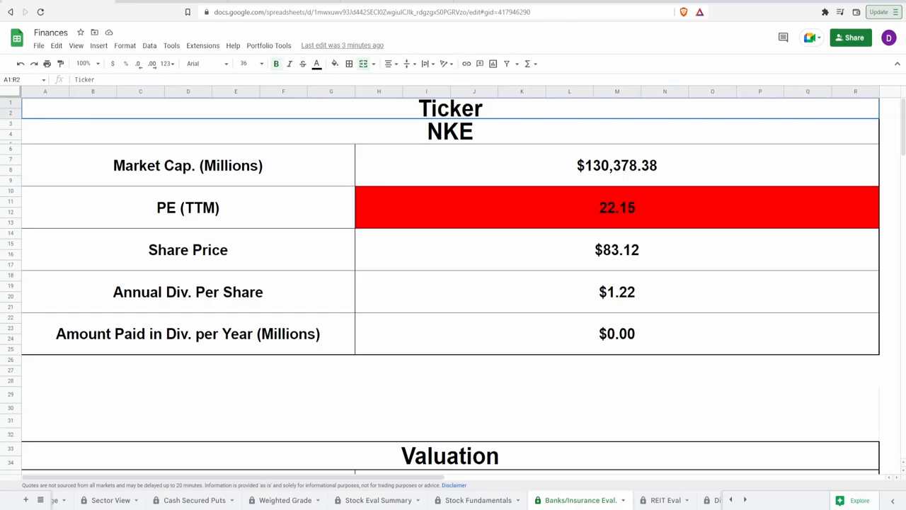
click(640, 500)
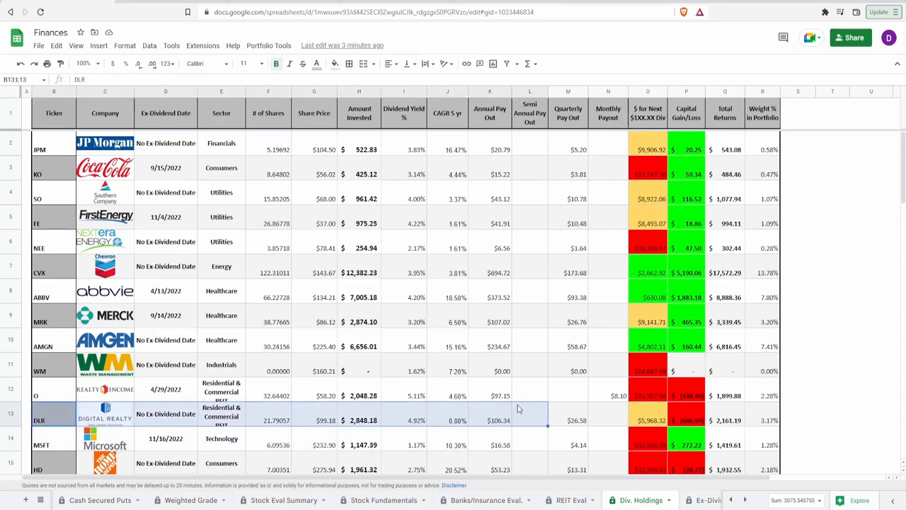
Step: Check DLR's row of payout figures and its quarterly payout amount in Div. Holdings
click(568, 419)
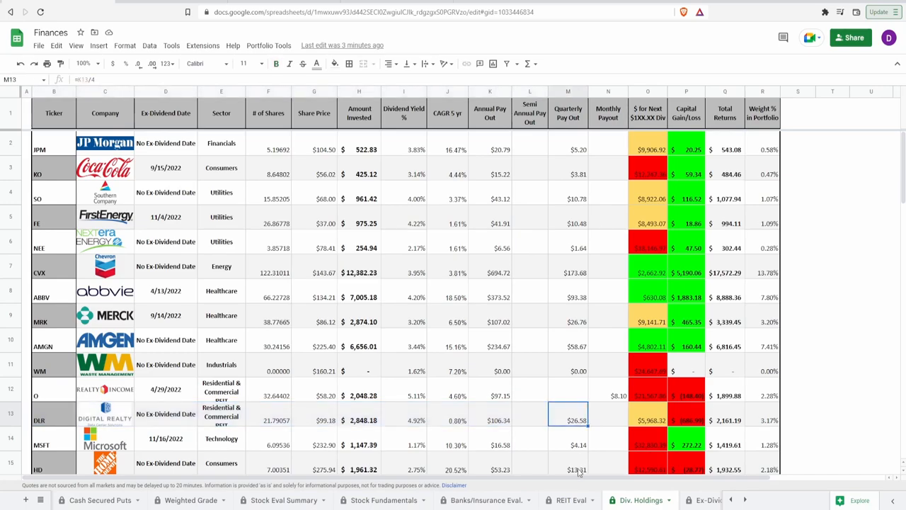
click(572, 499)
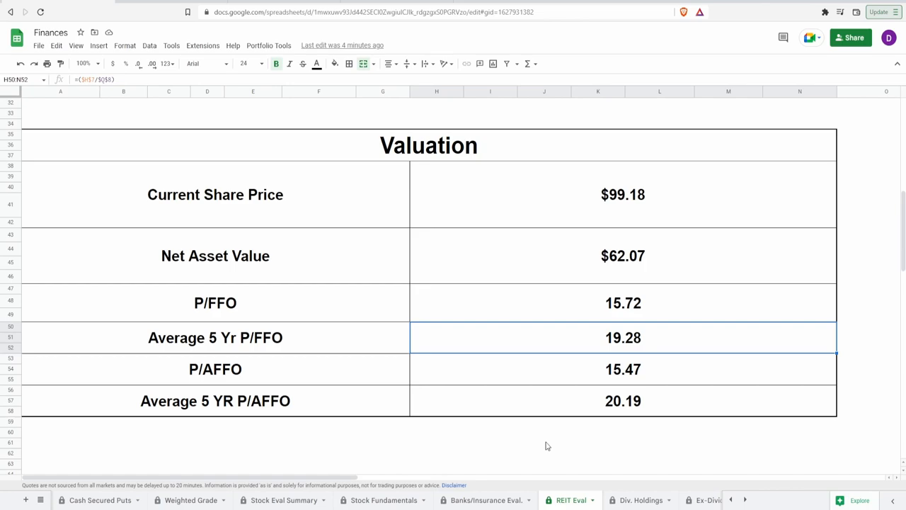
mouse_move(540, 409)
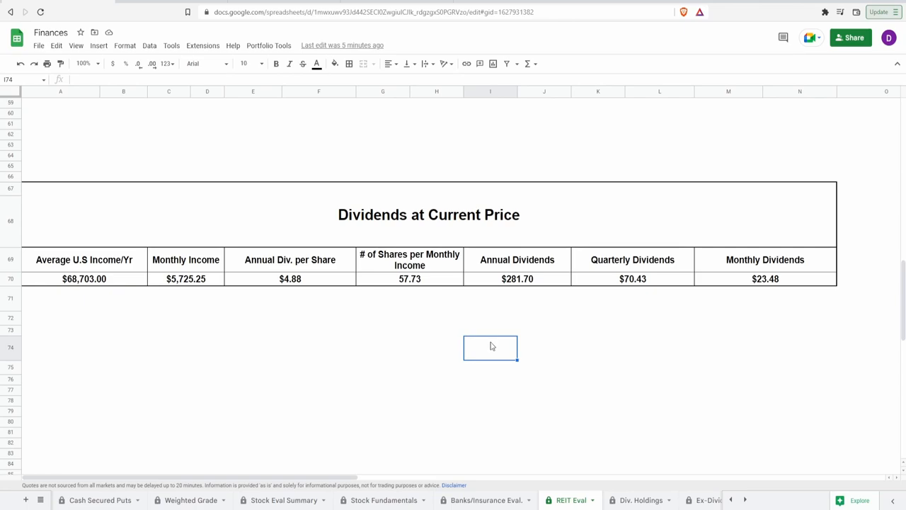
Step: Inspect the calculator's formulas: shares per income, annual, quarterly and monthly dividends
click(185, 278)
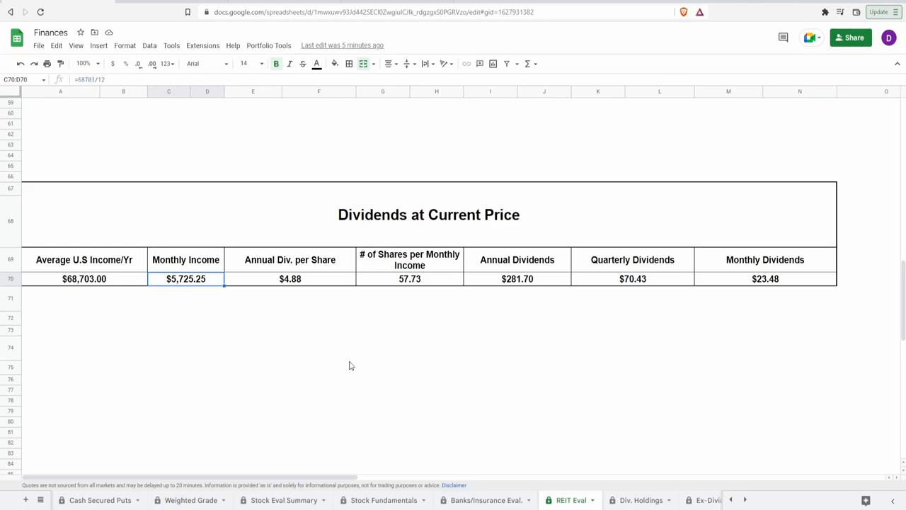
click(409, 277)
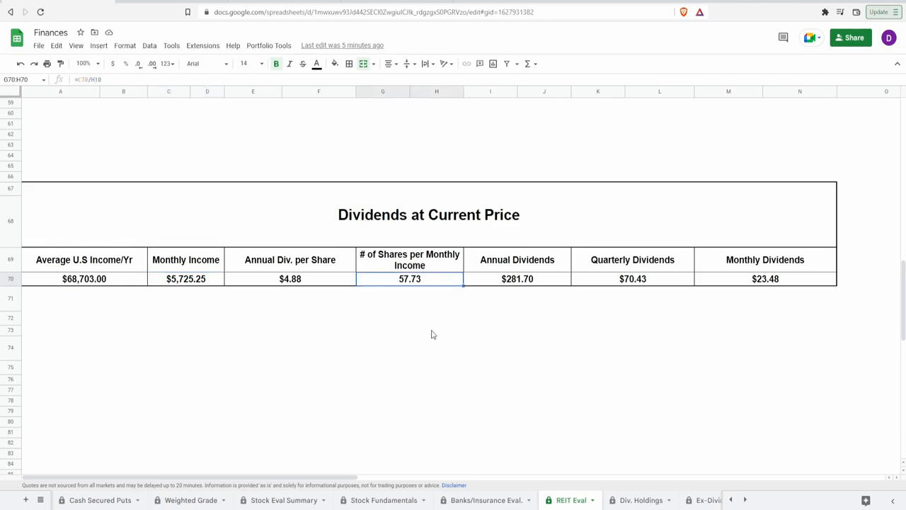
mouse_move(328, 302)
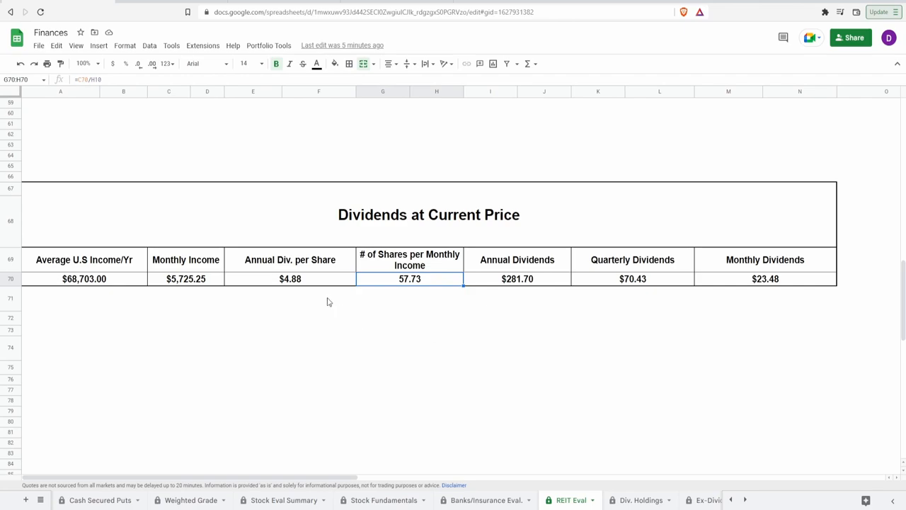
click(288, 278)
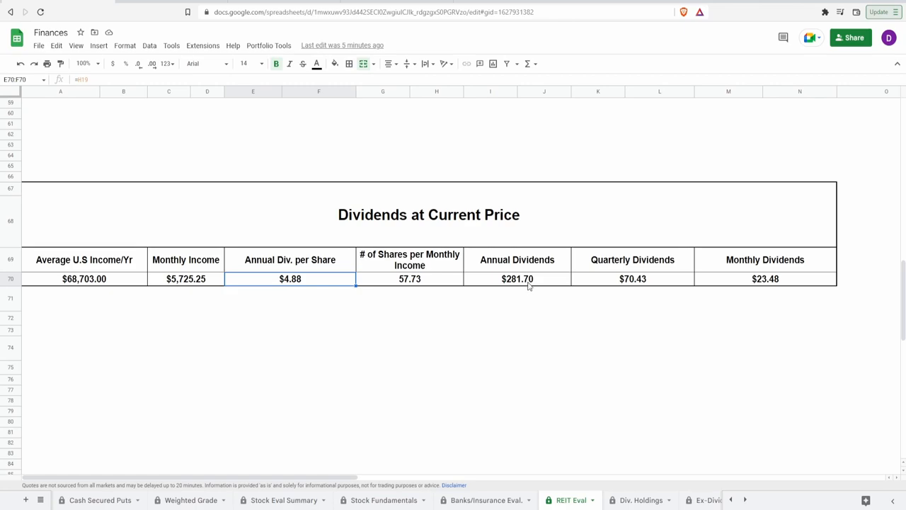
click(516, 277)
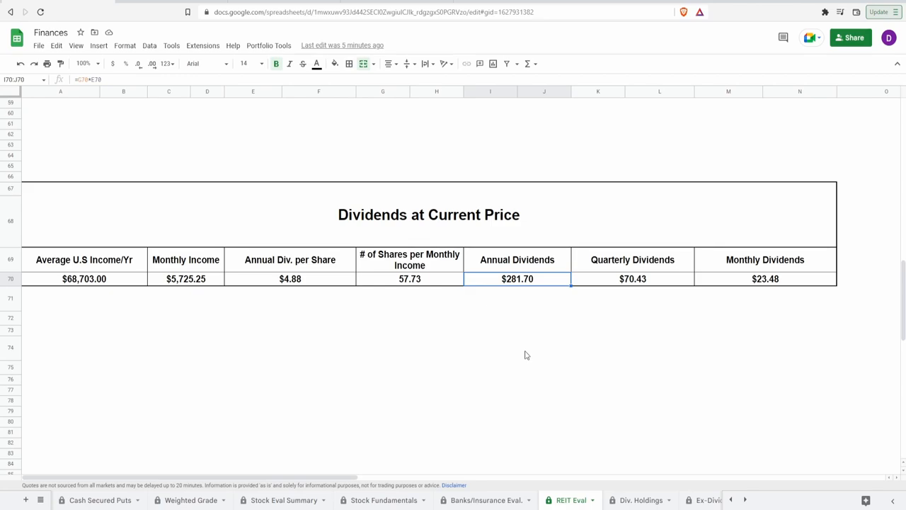
mouse_move(608, 289)
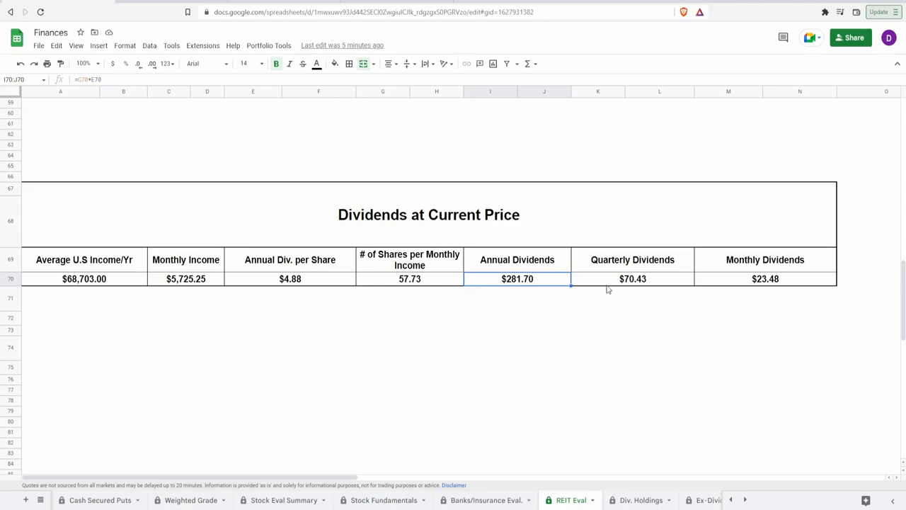
click(631, 278)
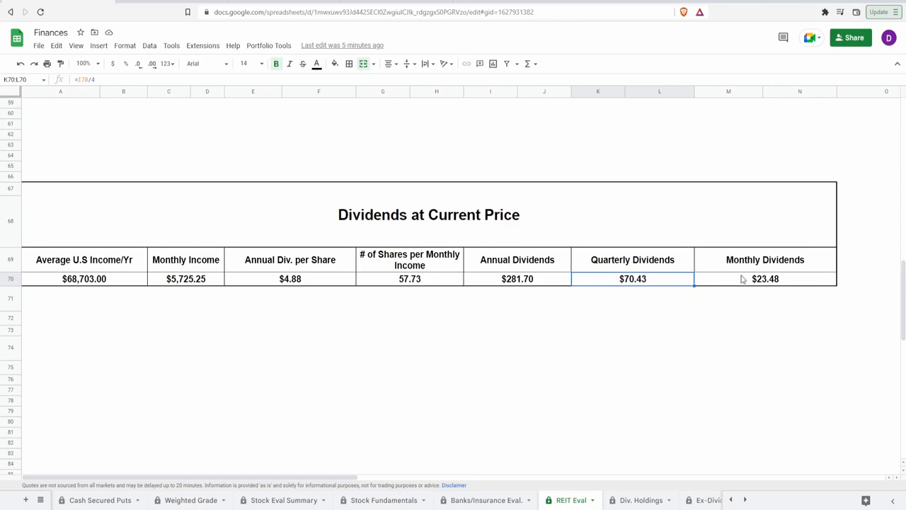
click(764, 278)
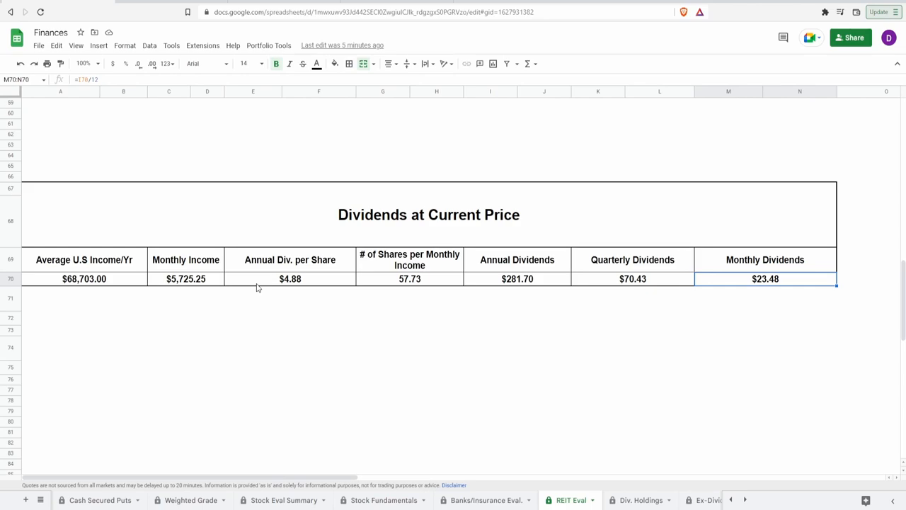
mouse_move(467, 283)
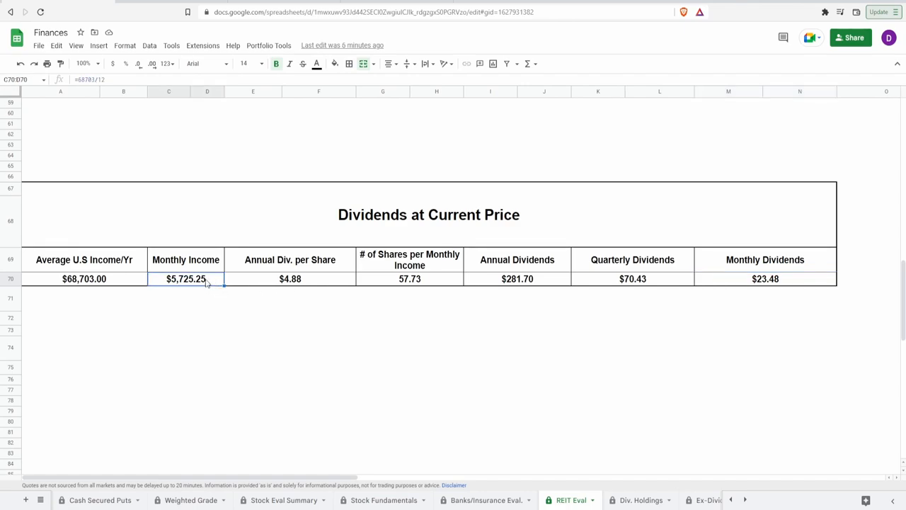
Step: Enter $2,000 as Monthly Income, giving 20.17 shares and $8.20 monthly dividends
text(2000)
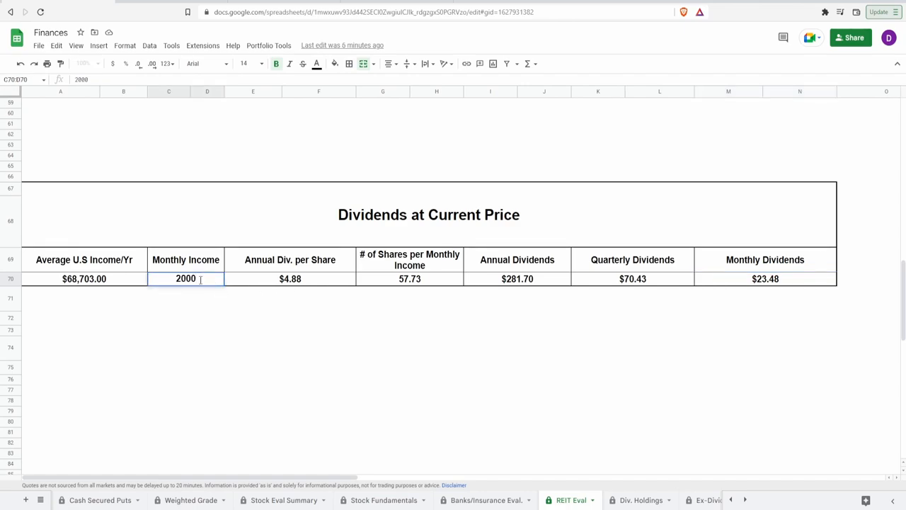
key(enter)
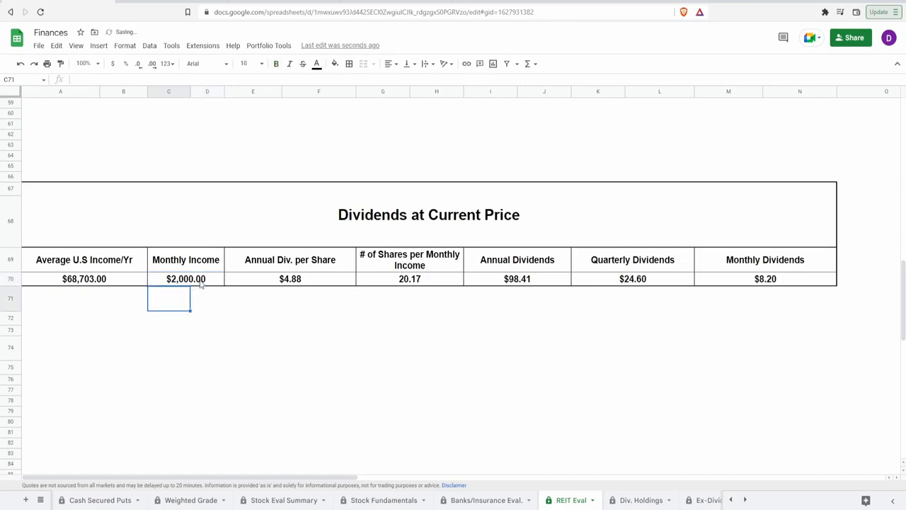